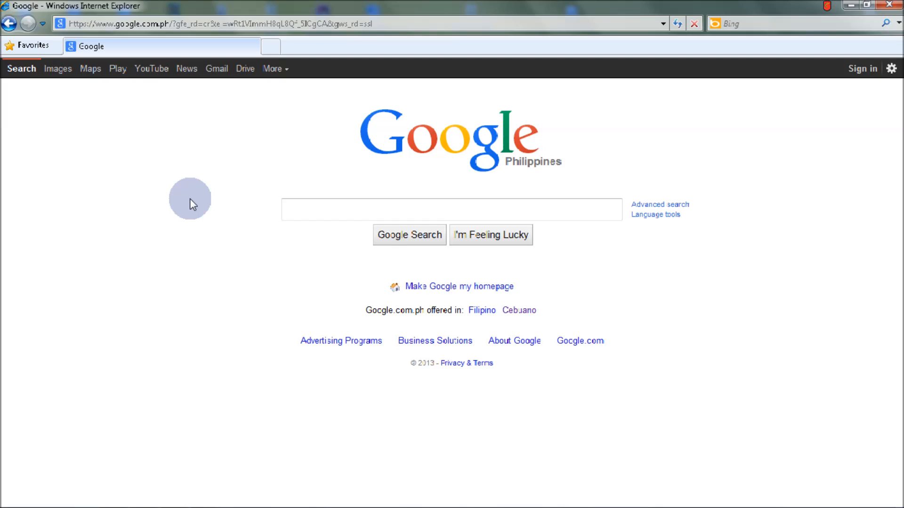
- Navigate Internet Explorer to mycareerdevplan.com by typing the address and picking the suggestion
click(297, 23)
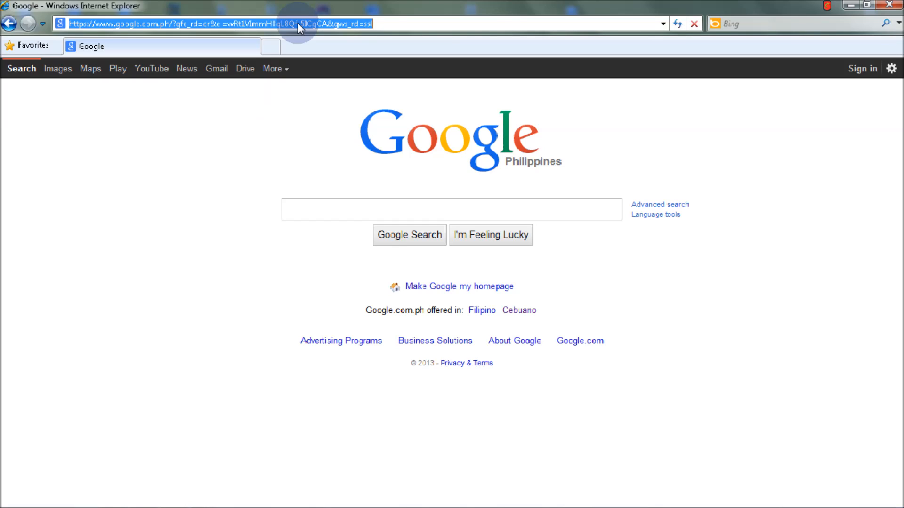
text(http://www.myc)
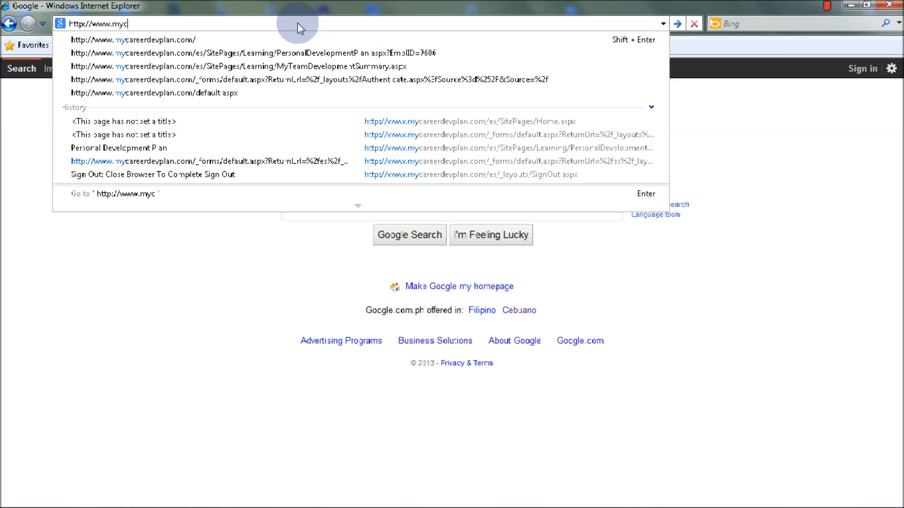
text(areerde)
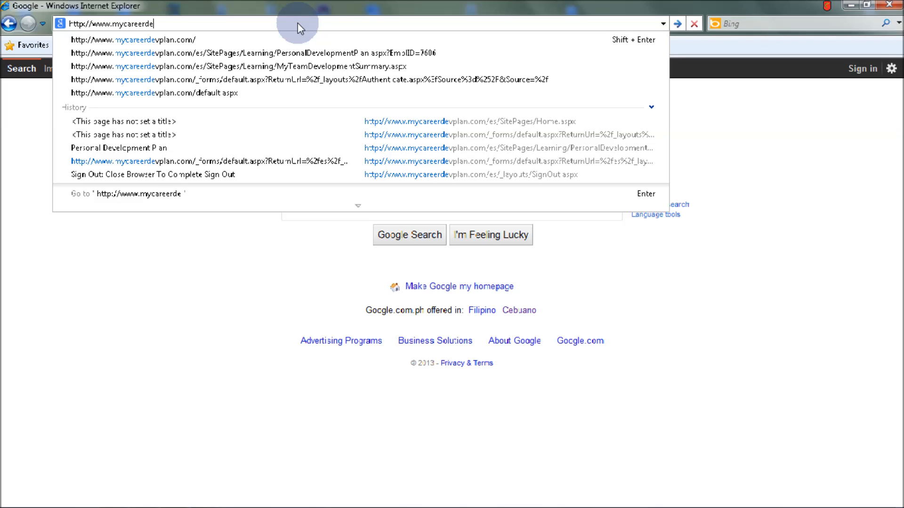
text(vplan.co)
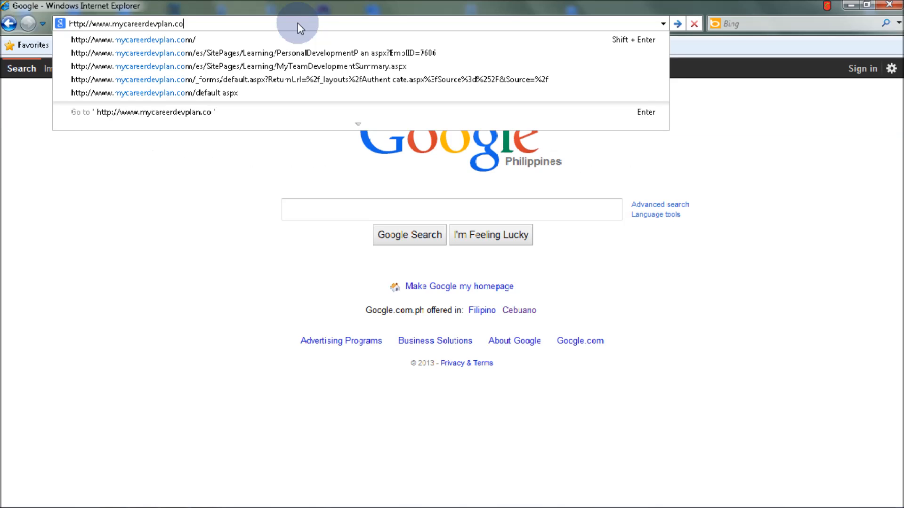
click(307, 79)
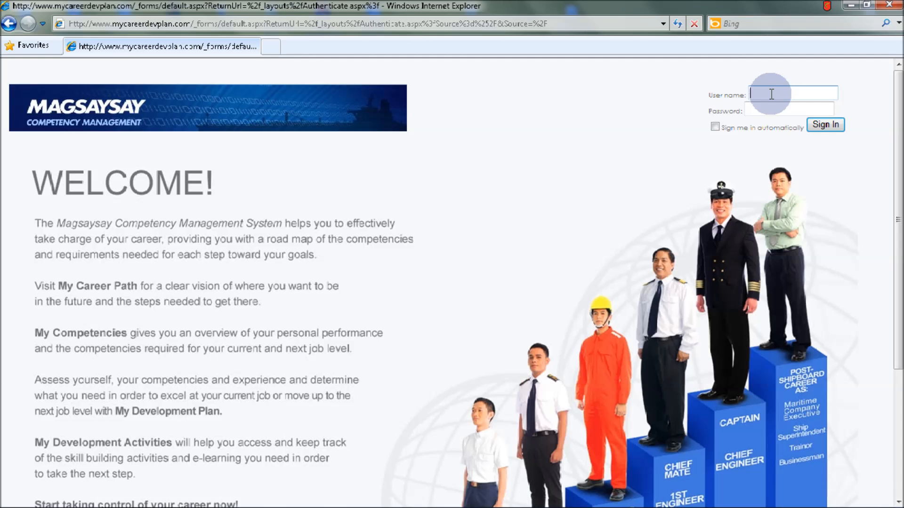
text(gracedeguzman)
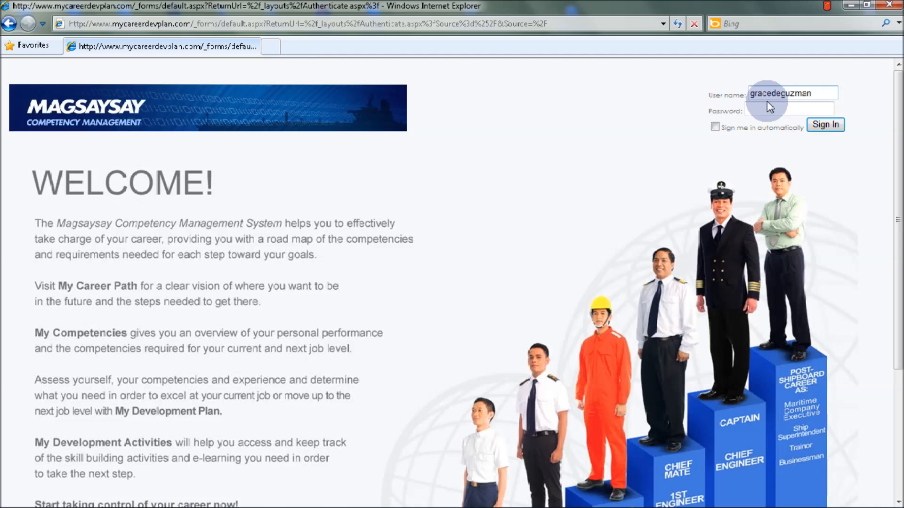
text(••)
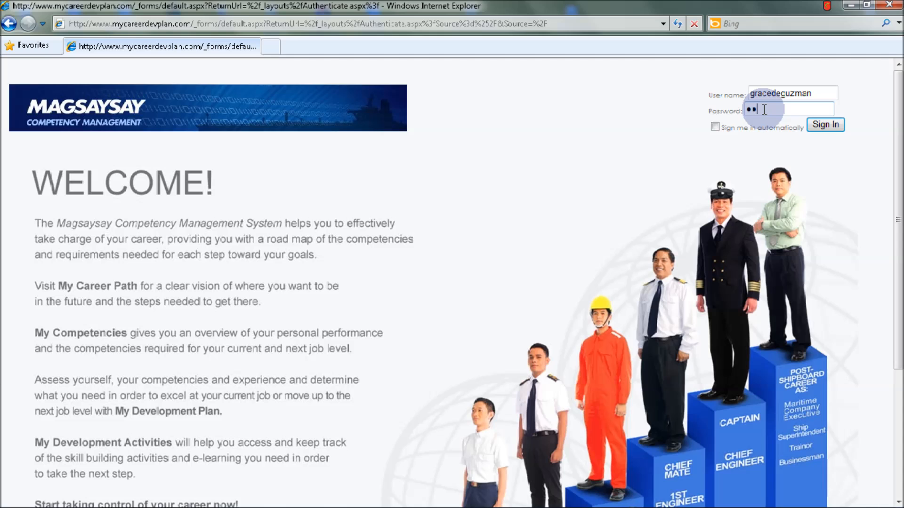
text(••)
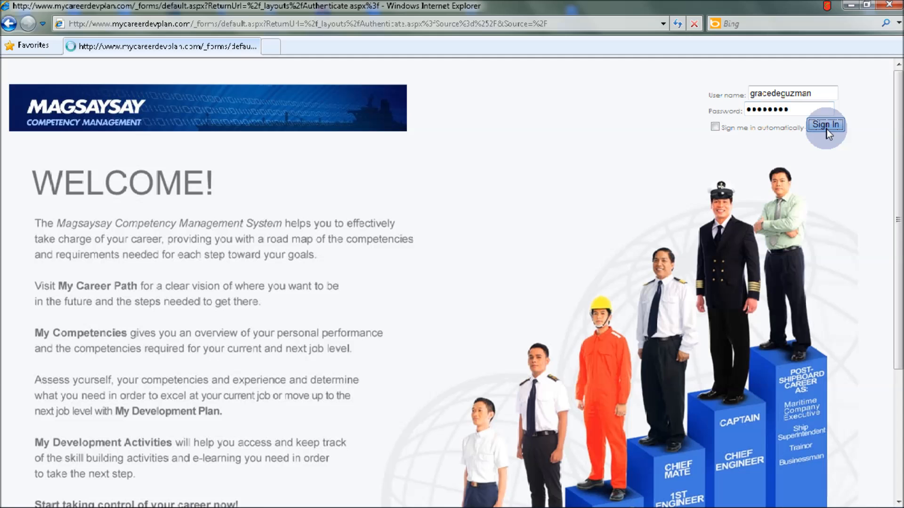
click(824, 124)
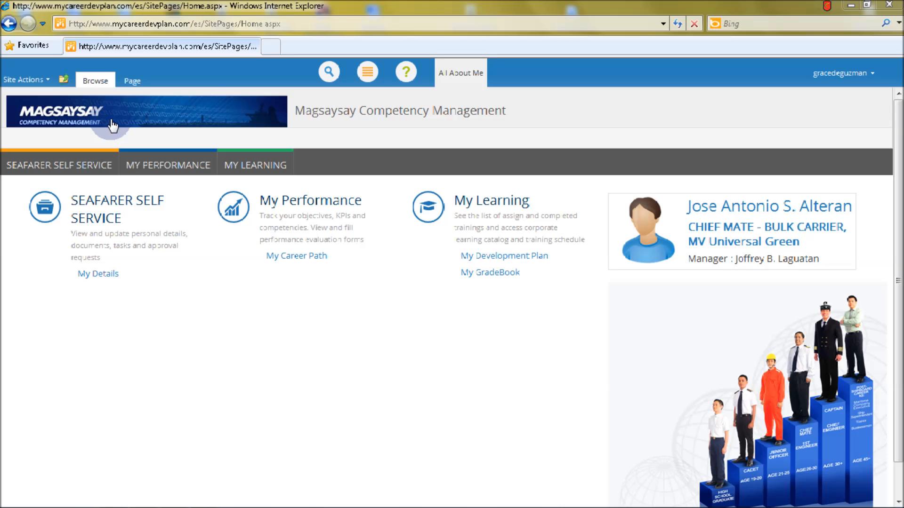
mouse_move(225, 123)
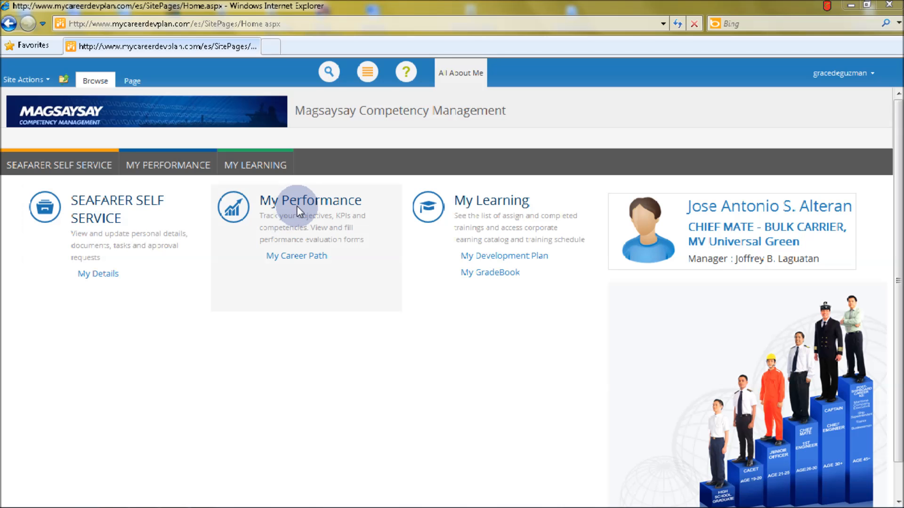
mouse_move(458, 190)
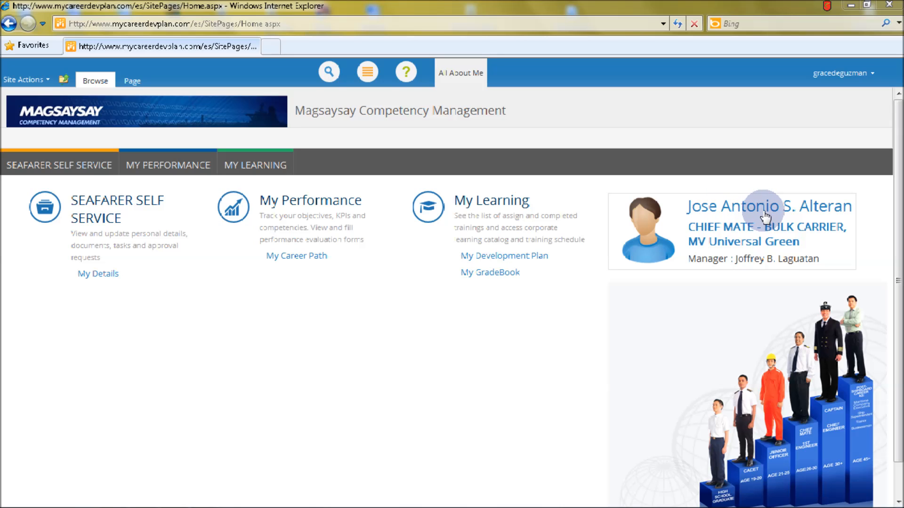
mouse_move(706, 234)
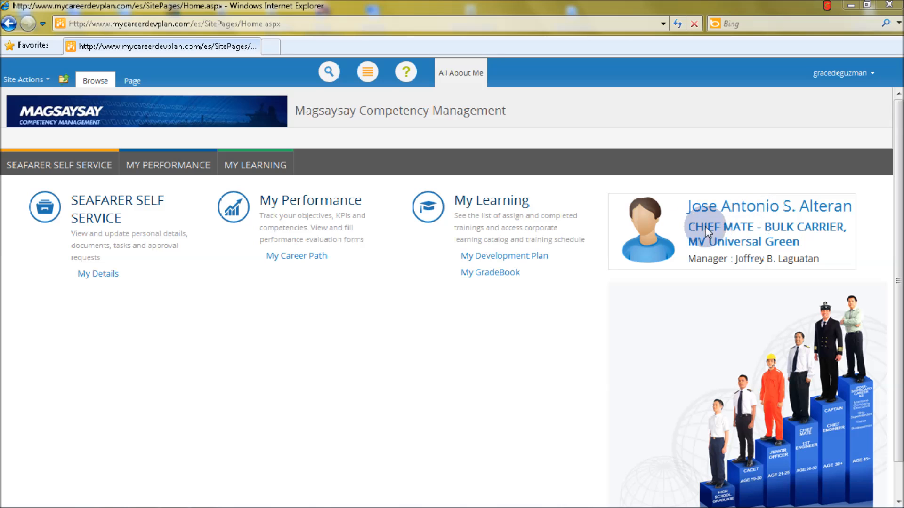
mouse_move(815, 233)
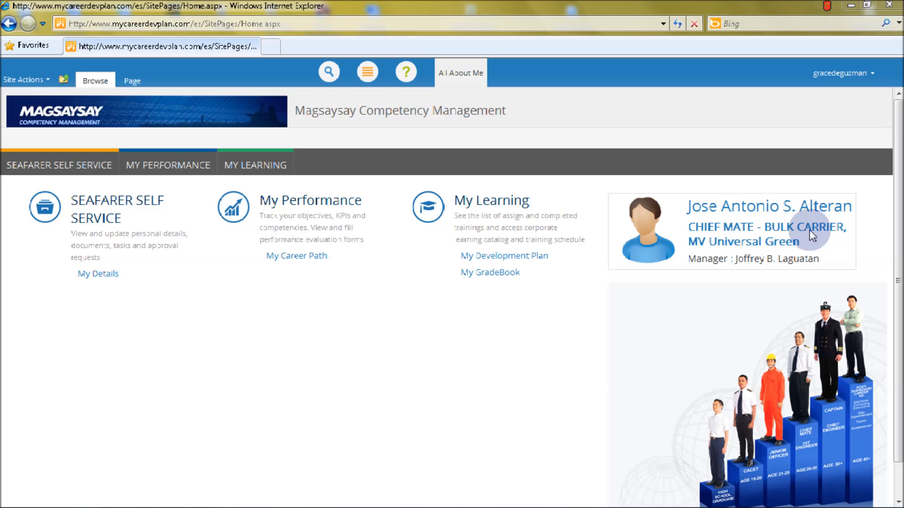
mouse_move(695, 251)
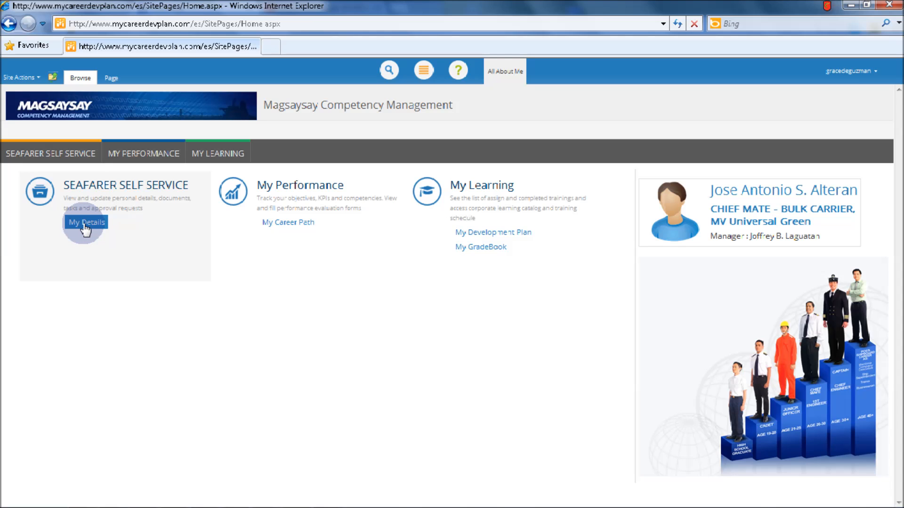
click(86, 222)
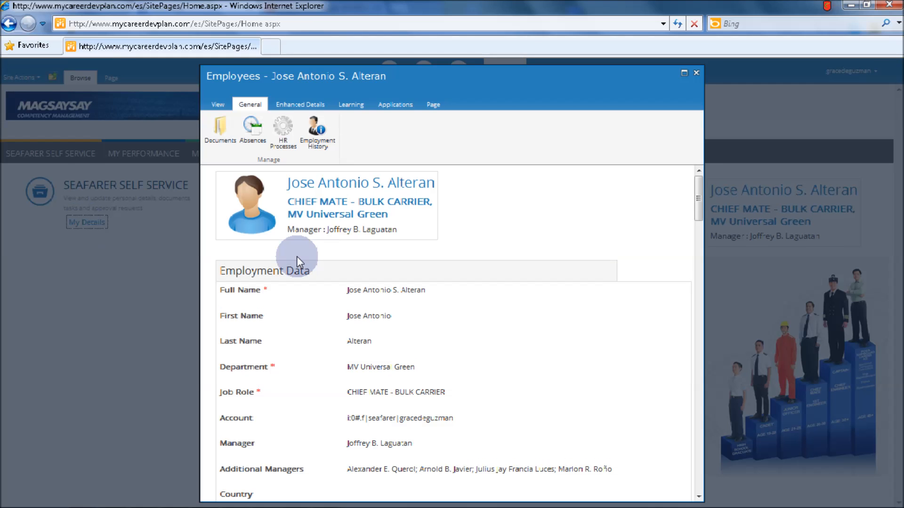
click(683, 72)
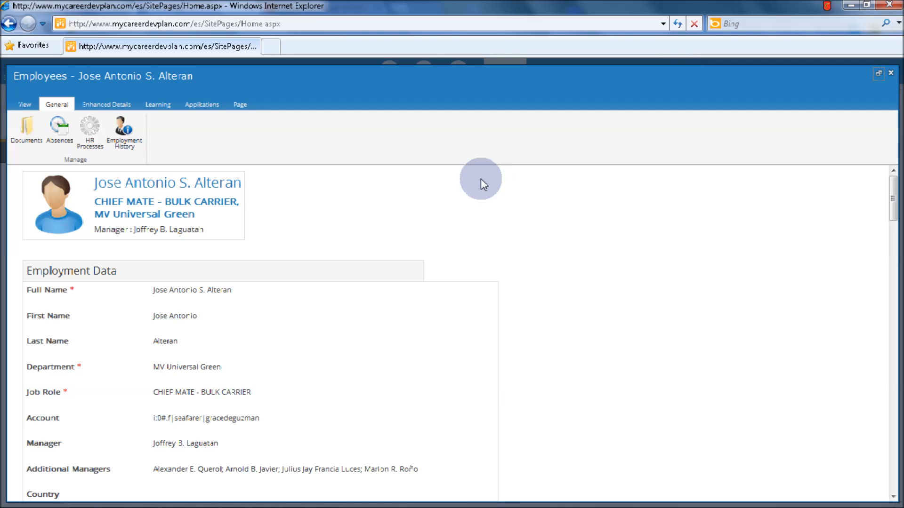
mouse_move(259, 187)
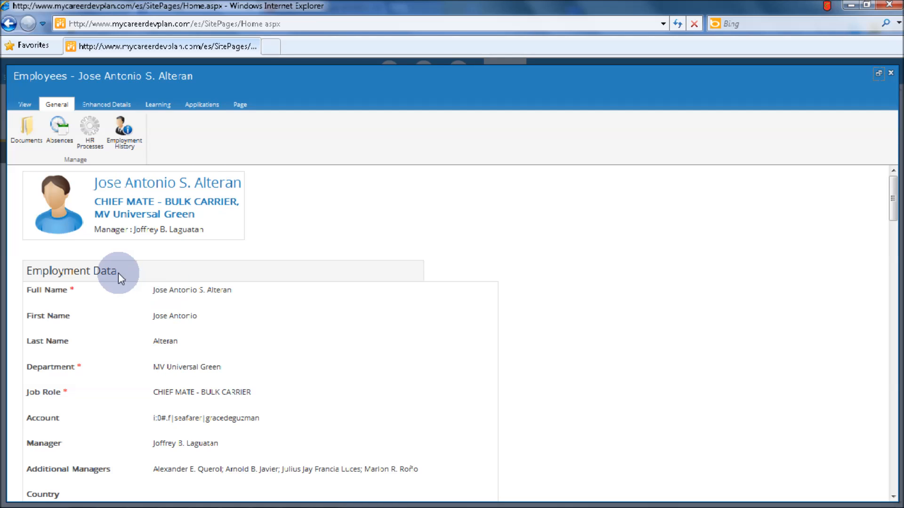
scroll(down, 3)
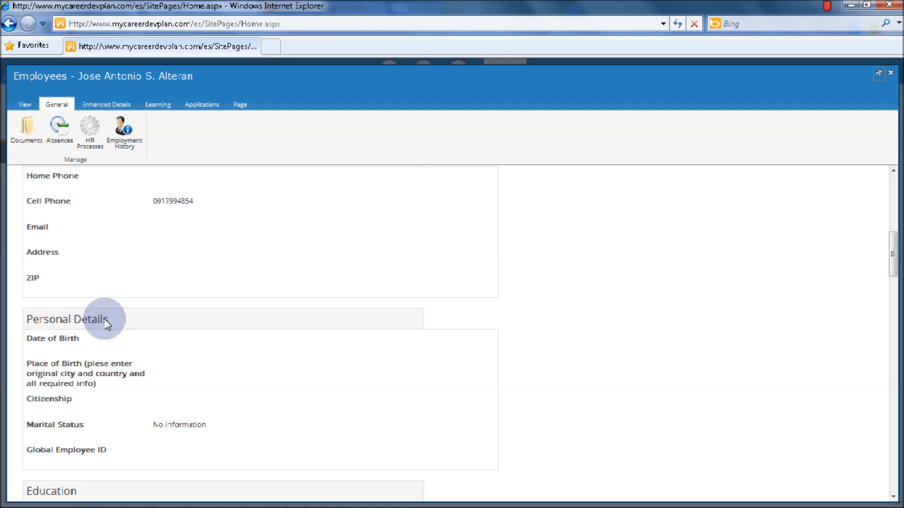
scroll(down, 3)
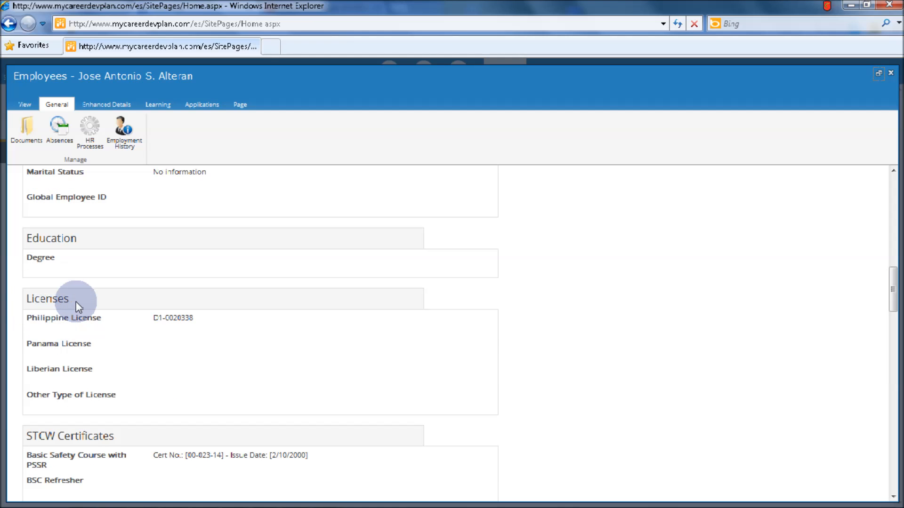
scroll(down, 3)
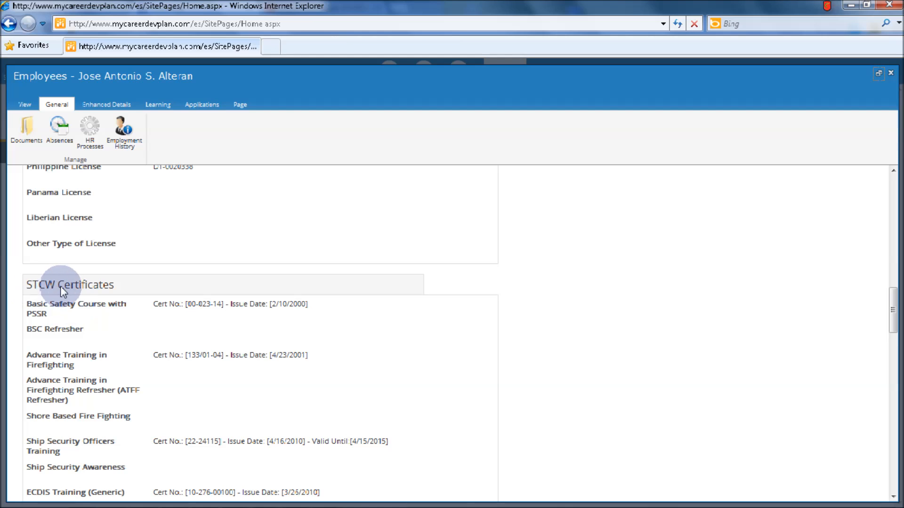
mouse_move(112, 293)
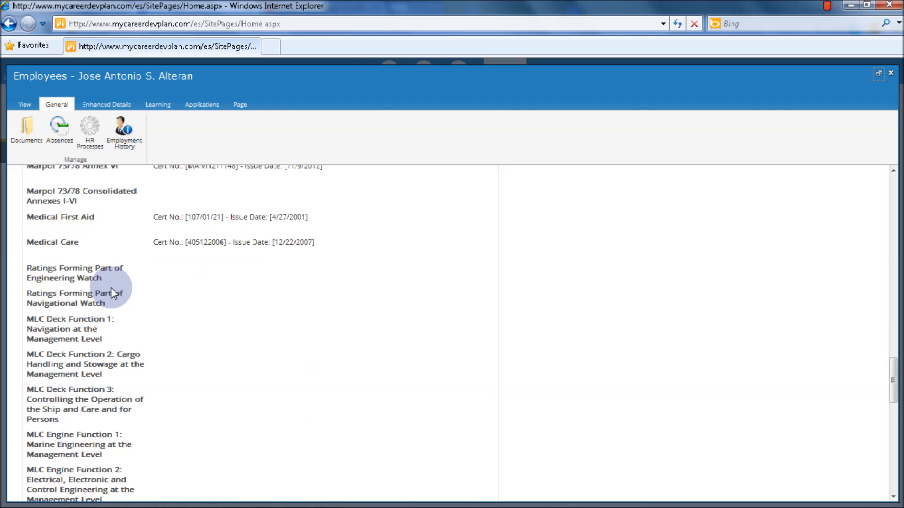
scroll(down, 3)
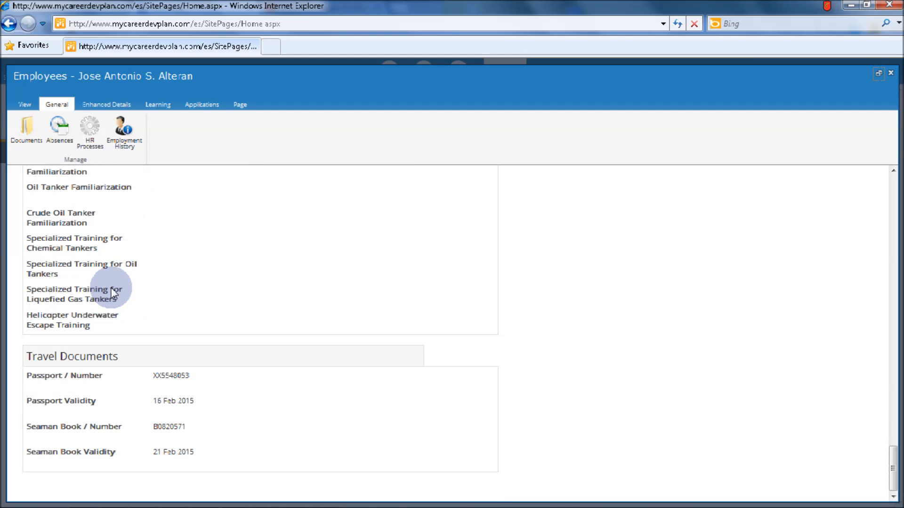
mouse_move(94, 361)
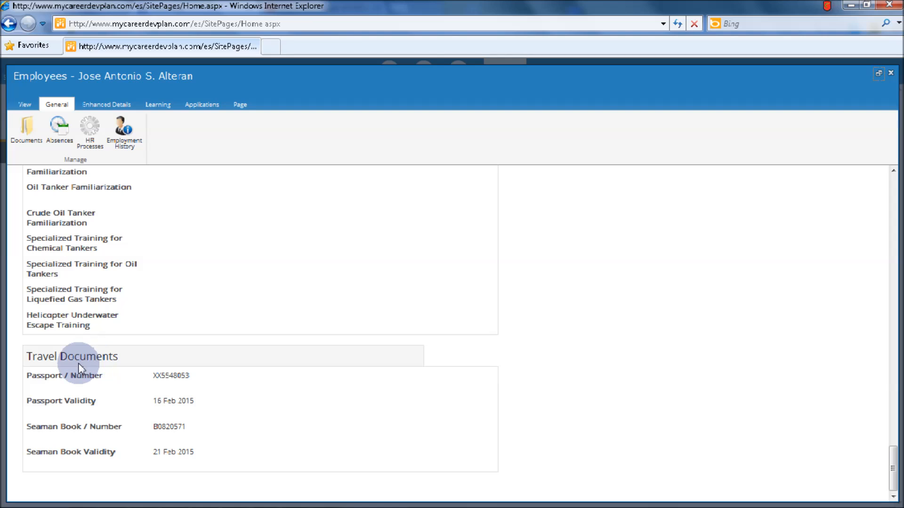
mouse_move(97, 381)
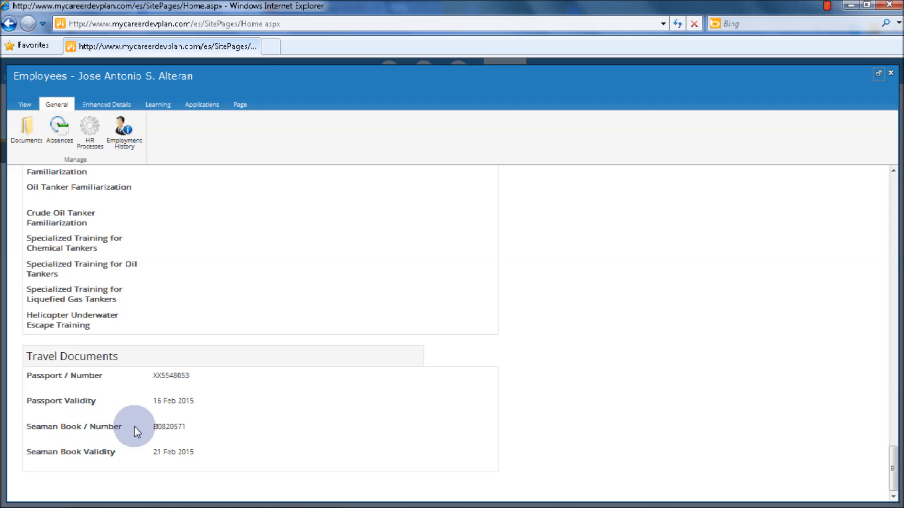
mouse_move(93, 461)
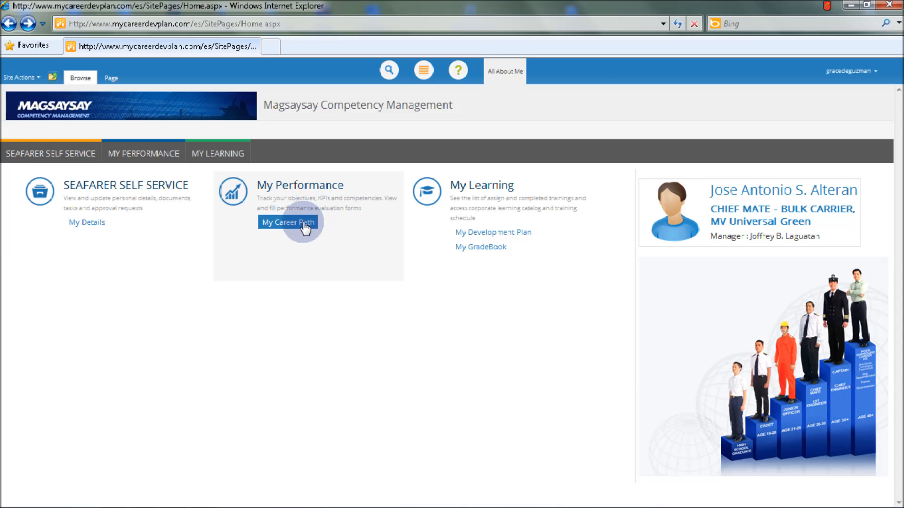
- Open My Career Path under My Performance on the home page
click(287, 222)
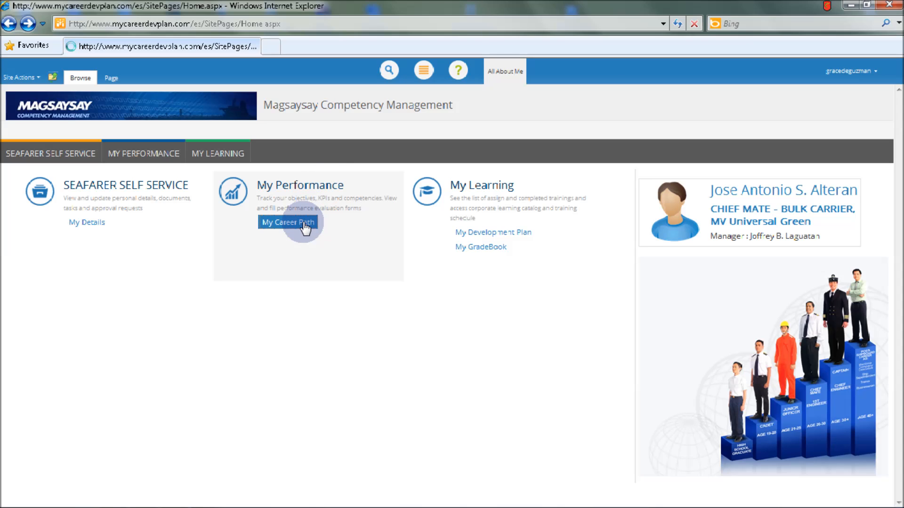
click(287, 221)
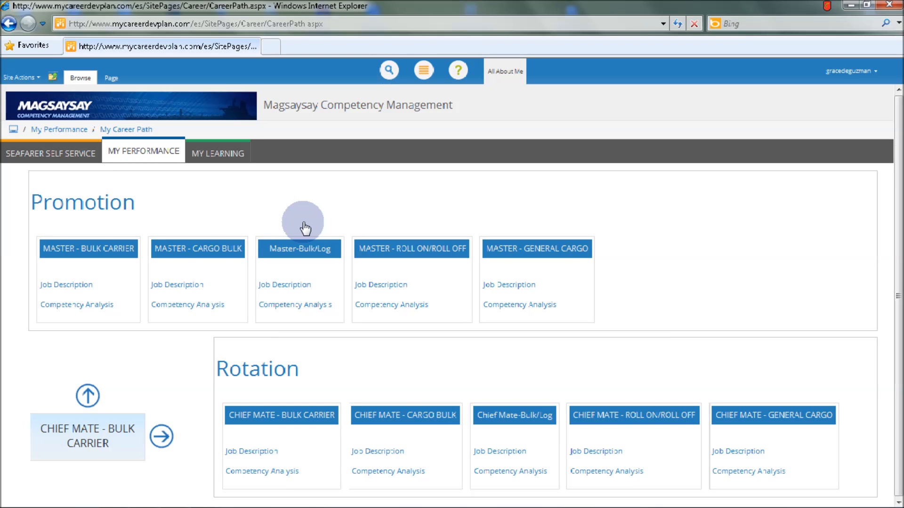
mouse_move(186, 222)
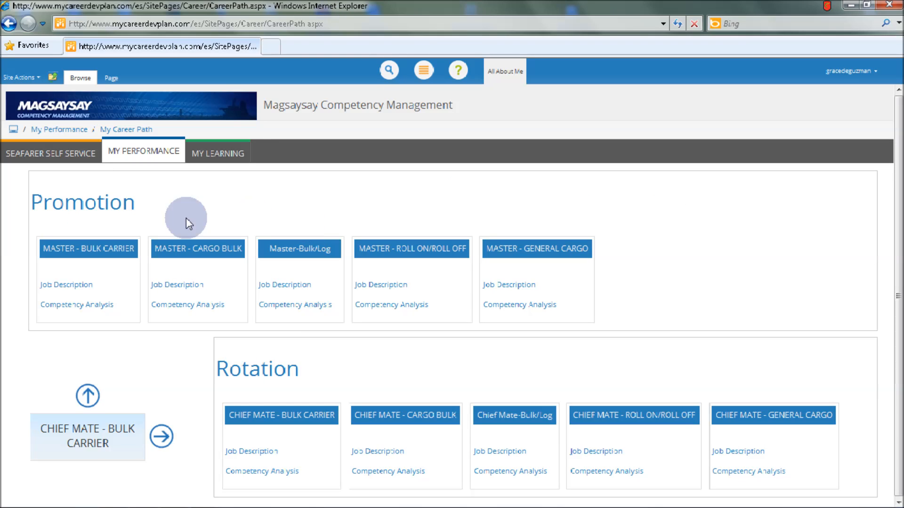
mouse_move(86, 210)
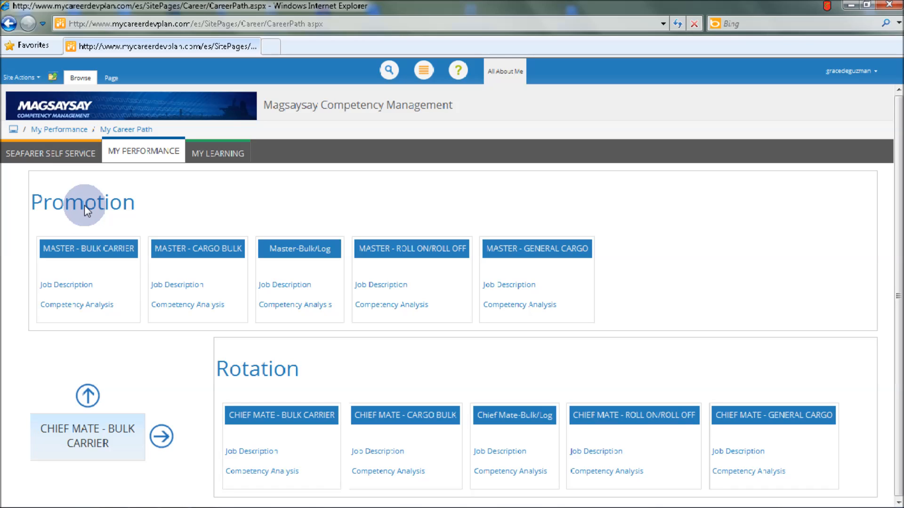
mouse_move(114, 225)
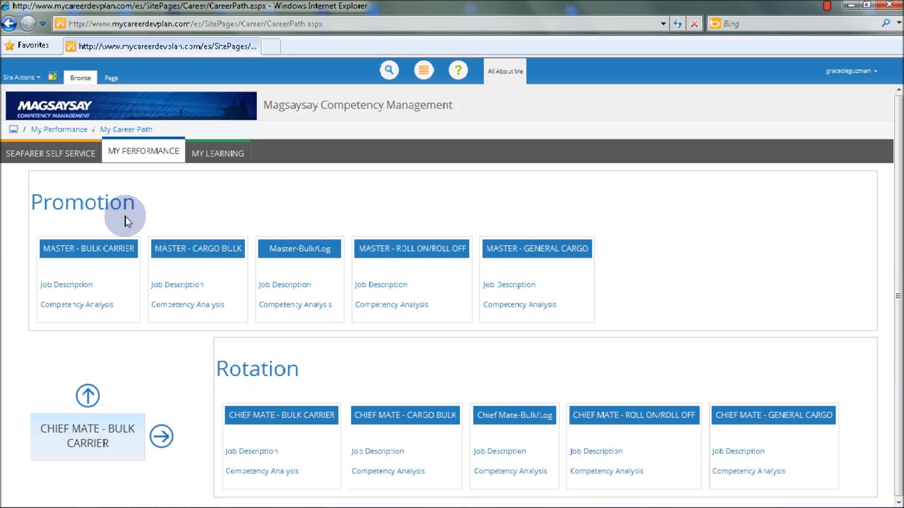
mouse_move(177, 288)
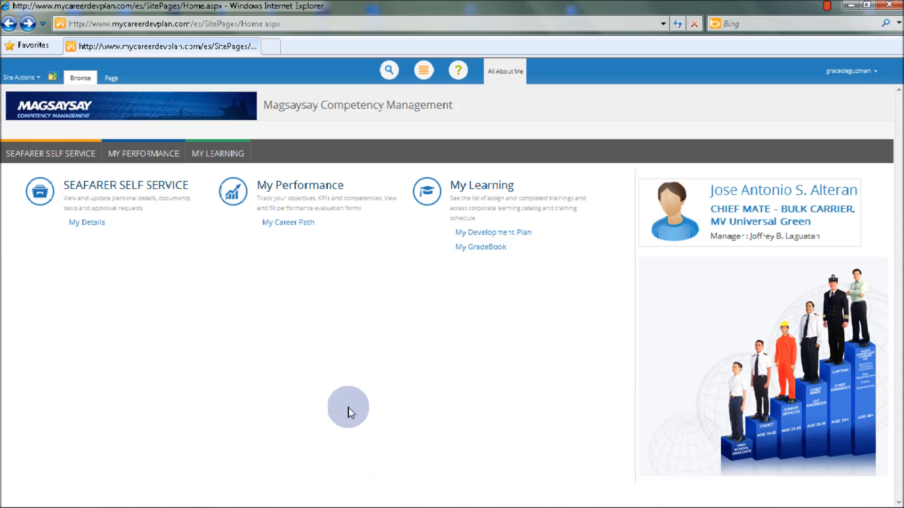
mouse_move(465, 190)
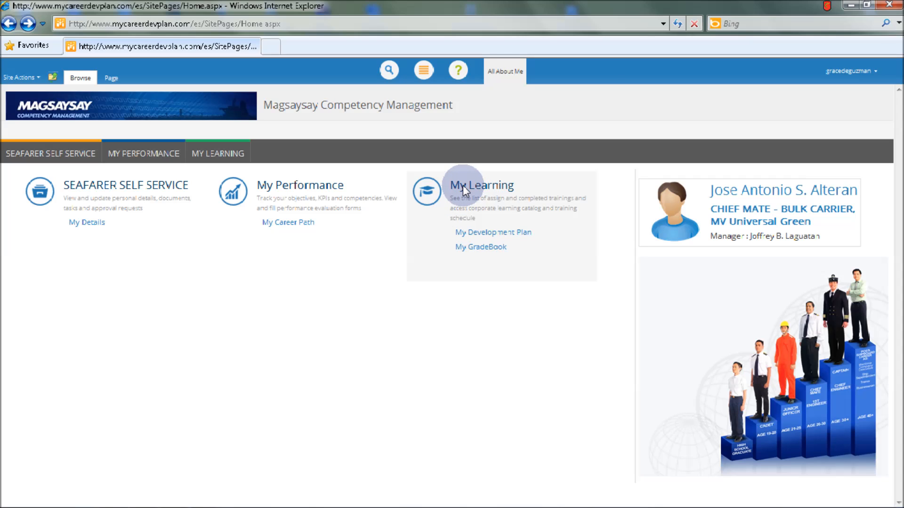
mouse_move(480, 246)
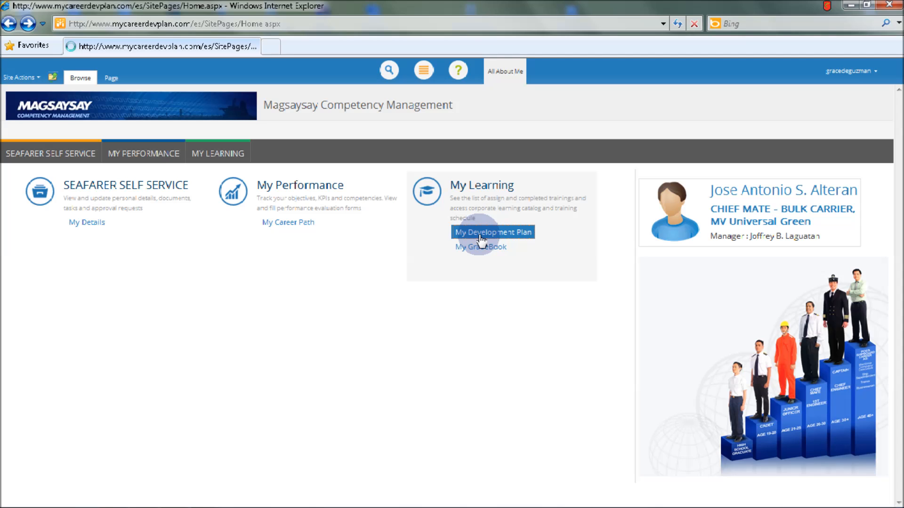
- From My Development Plan, open MLD Lesson 1's learning material and its MLD1 Safety and Quality document
click(491, 231)
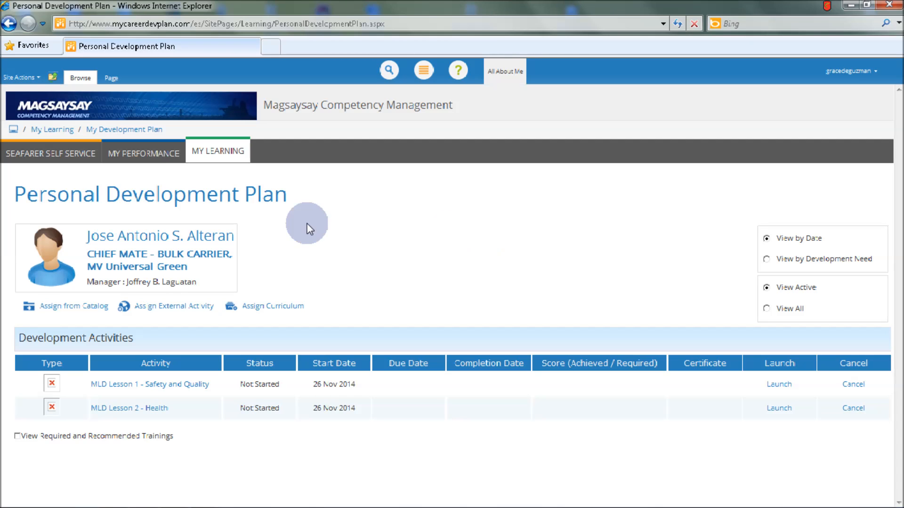
mouse_move(211, 200)
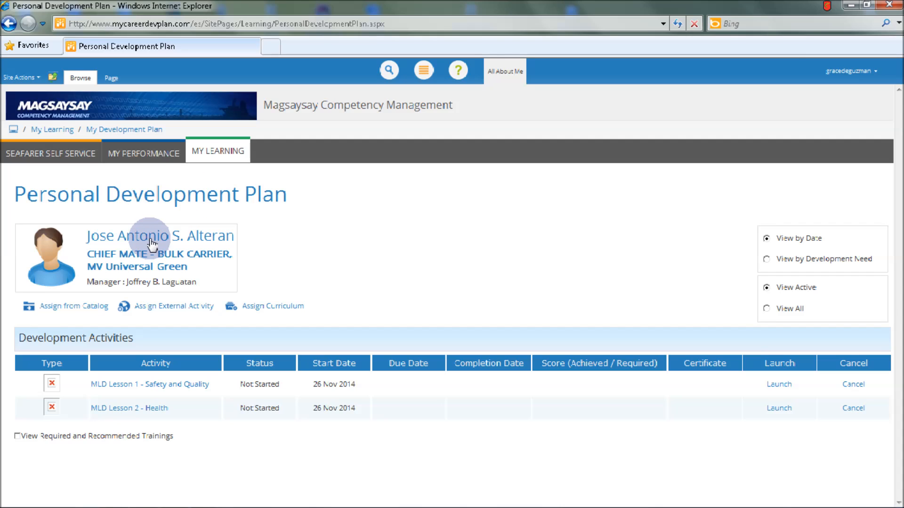
mouse_move(82, 339)
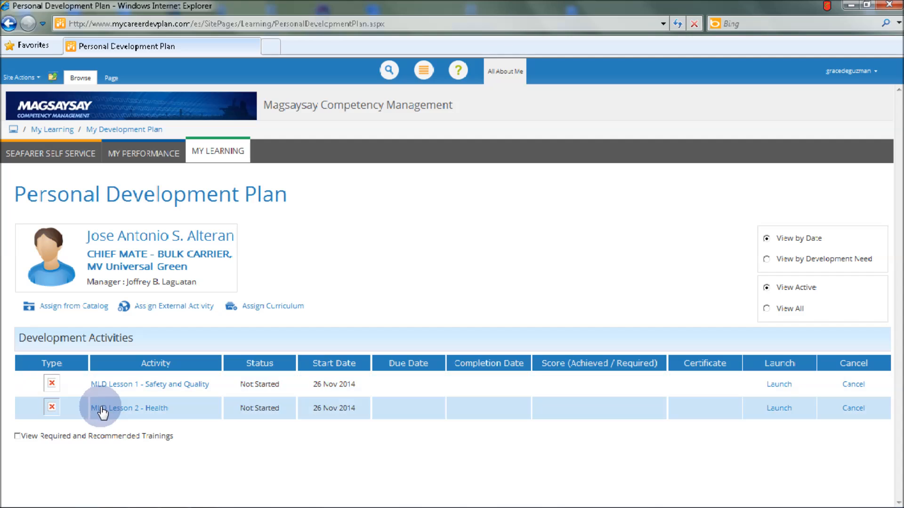
mouse_move(107, 390)
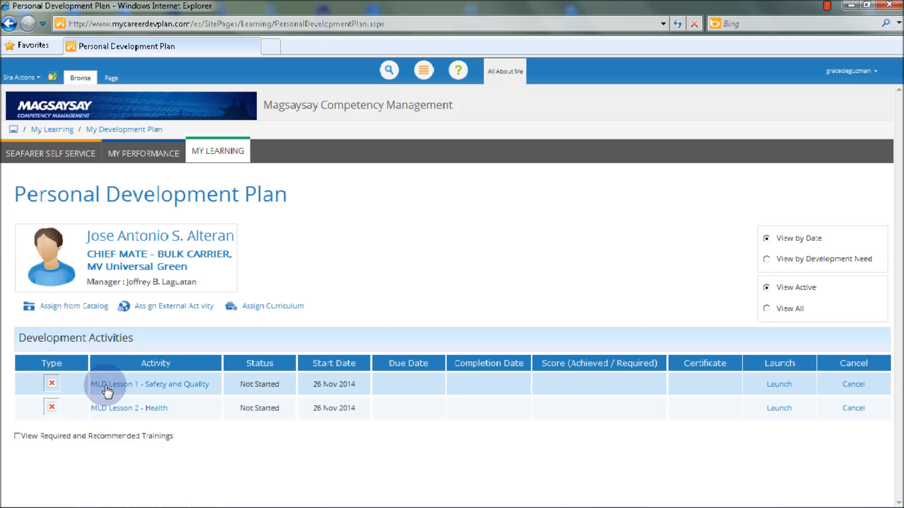
click(141, 385)
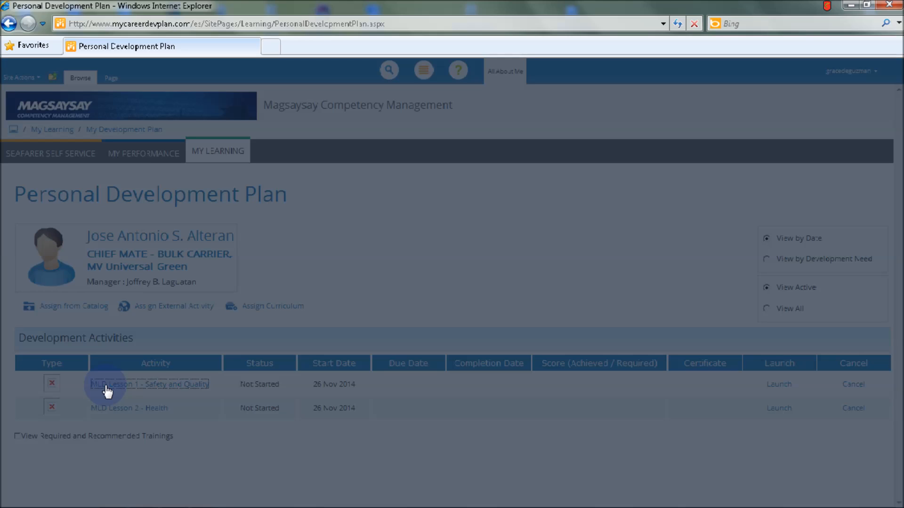
click(150, 385)
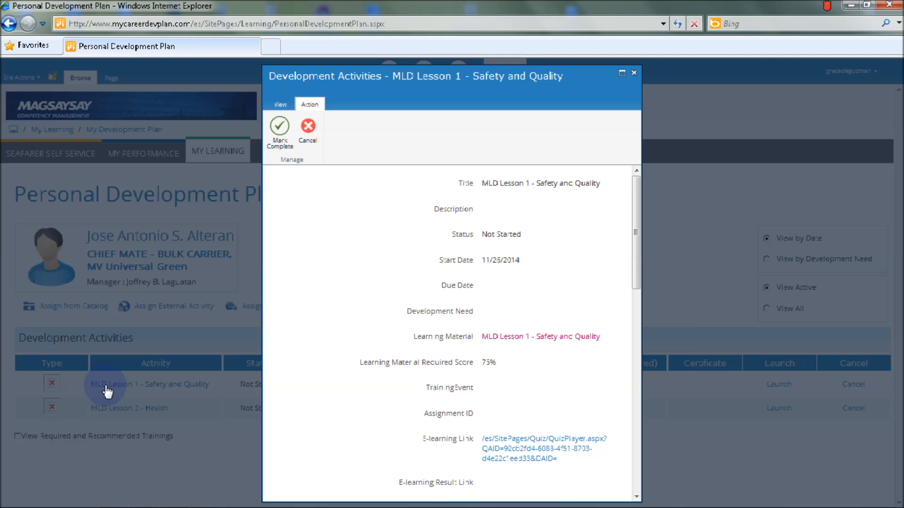
click(540, 336)
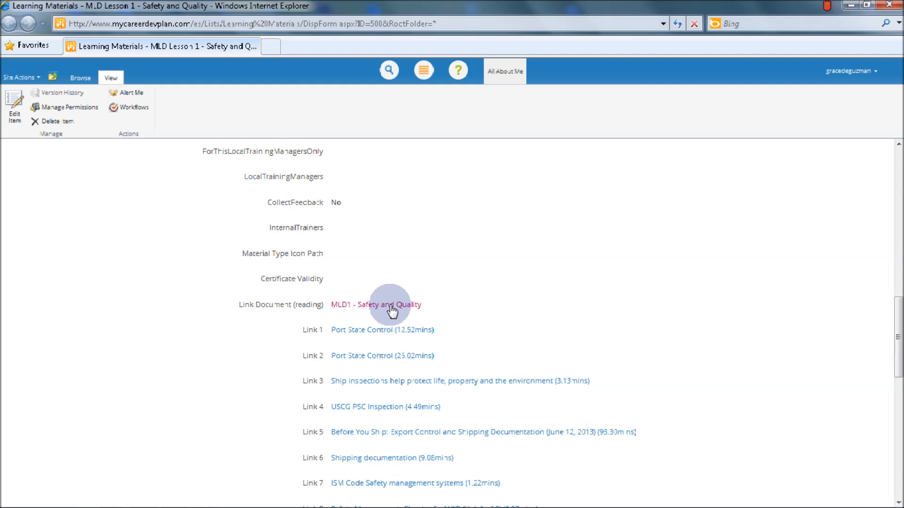
click(375, 304)
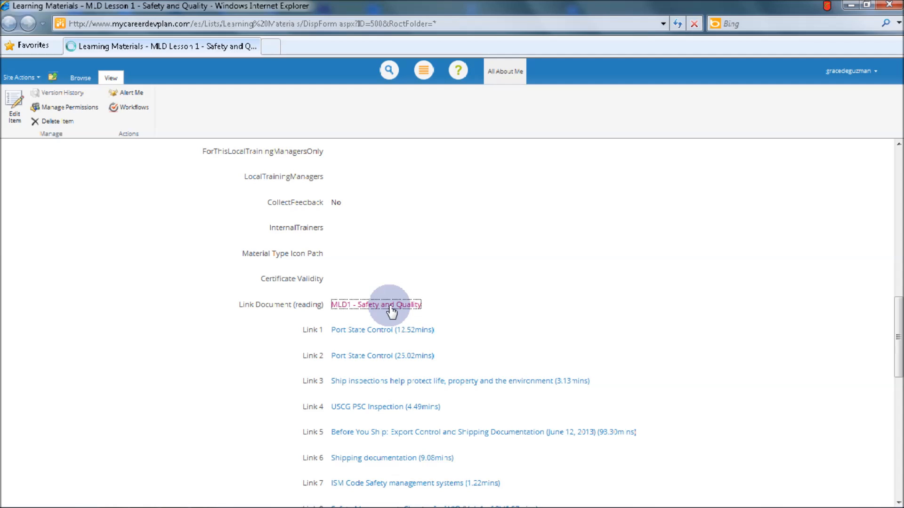
click(376, 304)
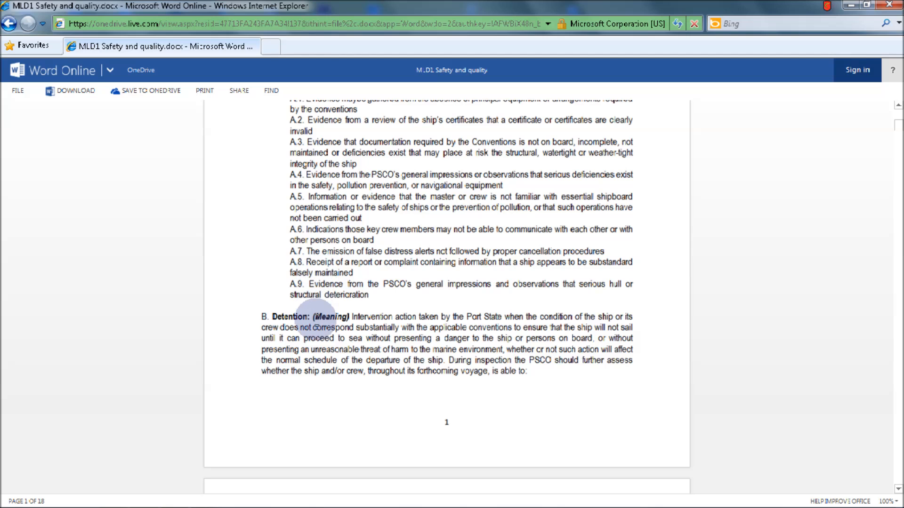
- Scroll through pages 1 and 2 of MLD1 Safety and quality.docx
scroll(down, 3)
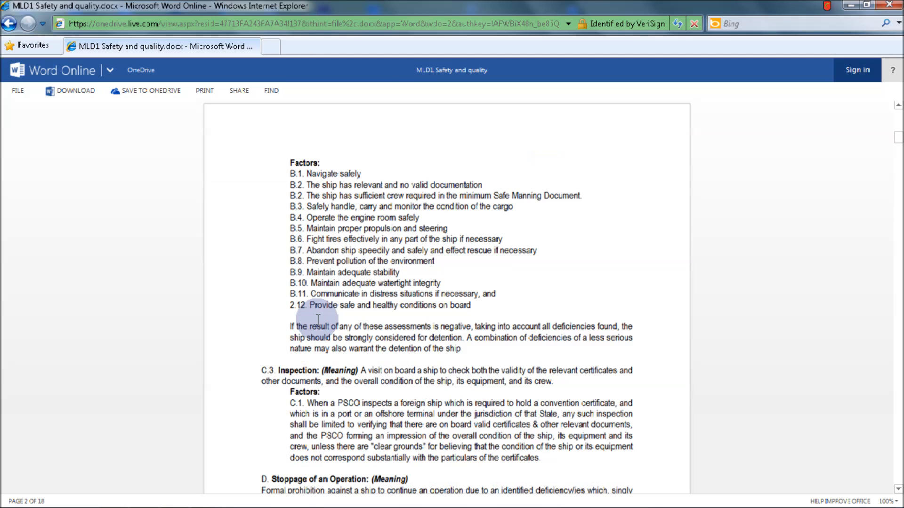
scroll(down, 3)
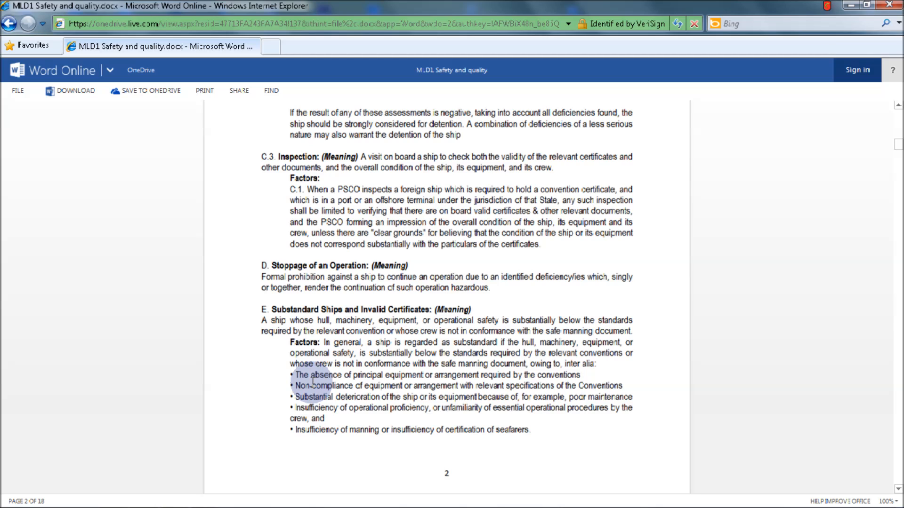
scroll(down, 3)
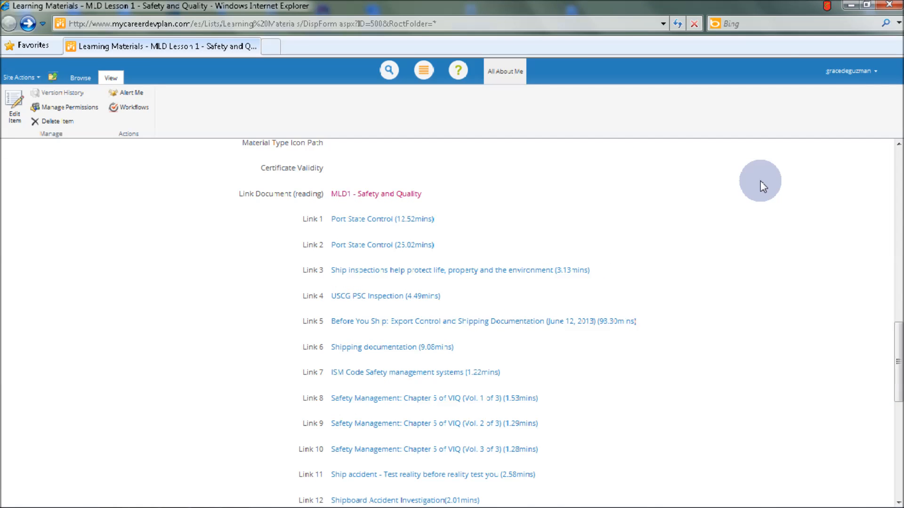
mouse_move(547, 192)
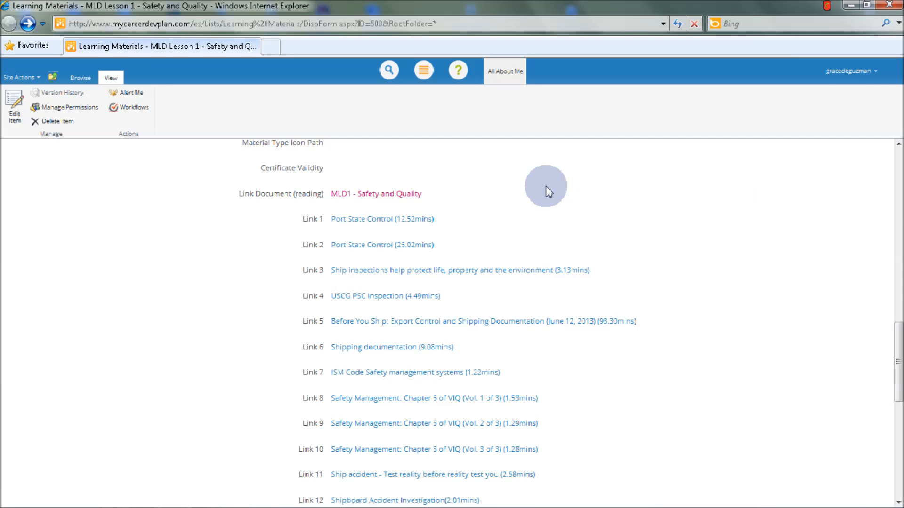
mouse_move(316, 231)
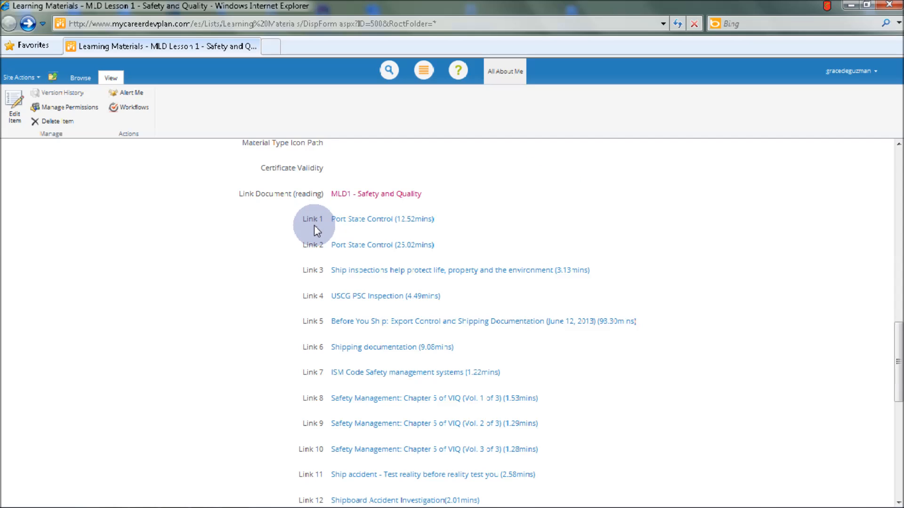
mouse_move(317, 300)
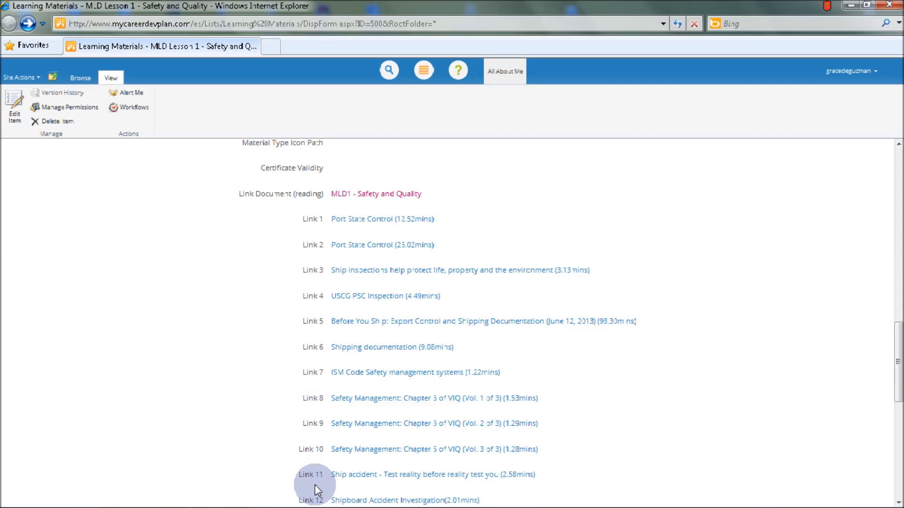
mouse_move(355, 298)
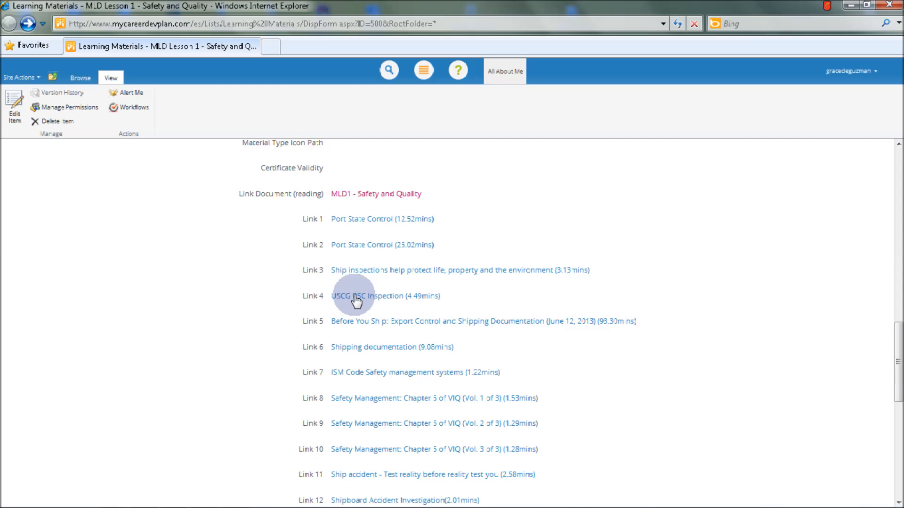
mouse_move(346, 225)
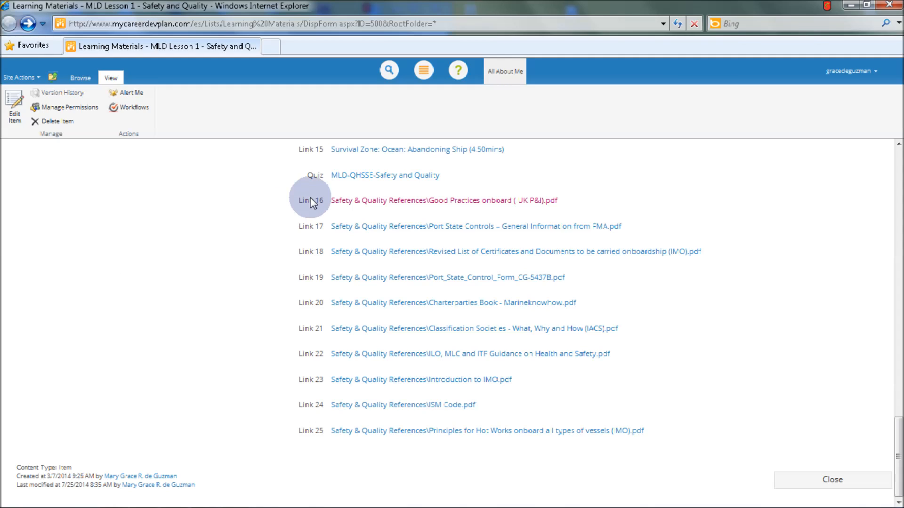
mouse_move(315, 259)
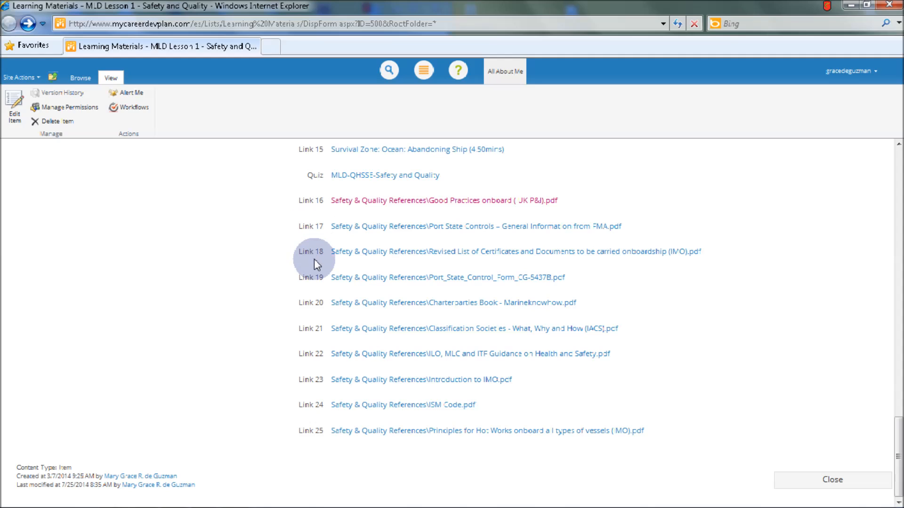
mouse_move(313, 282)
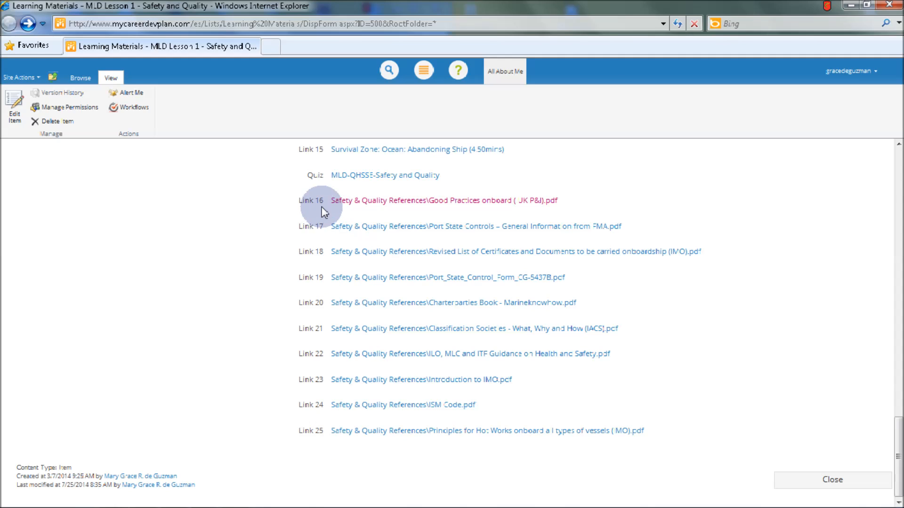
mouse_move(365, 208)
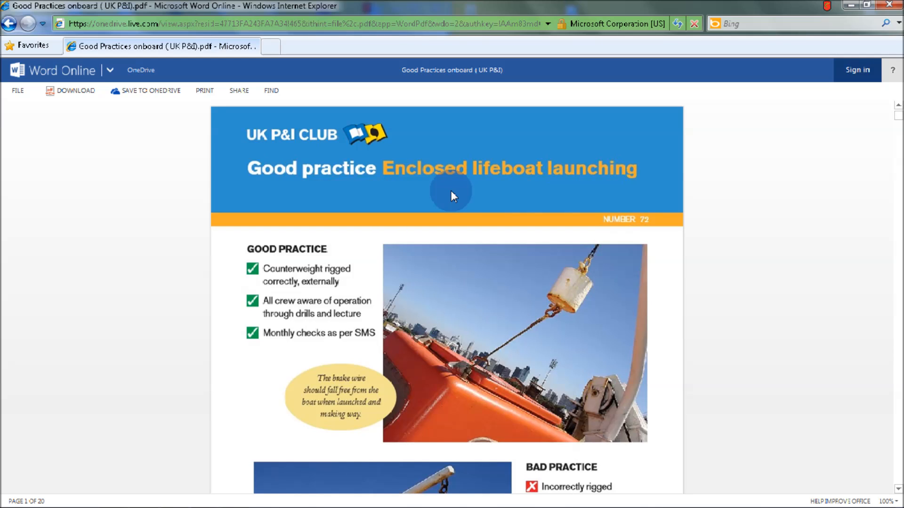
- Scroll the Good Practices onboard PDF from page 3 through page 6
scroll(down, 3)
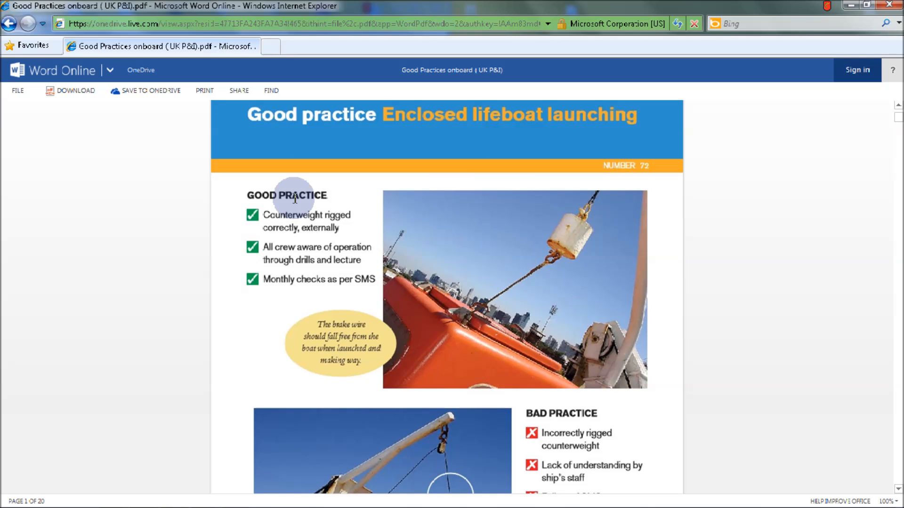
scroll(down, 3)
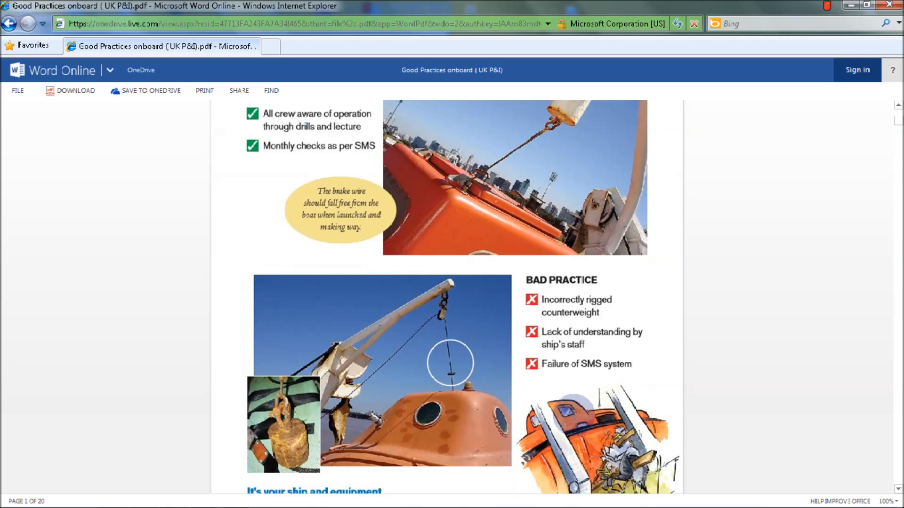
scroll(down, 3)
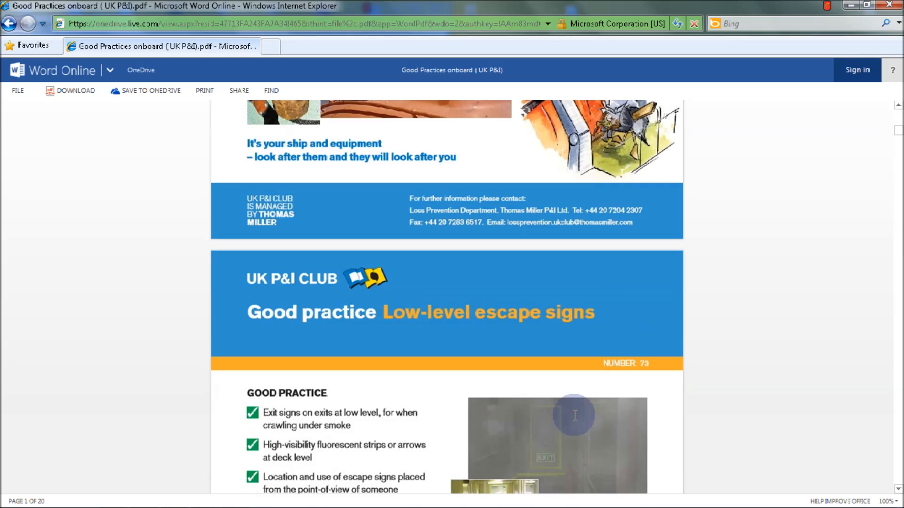
mouse_move(570, 321)
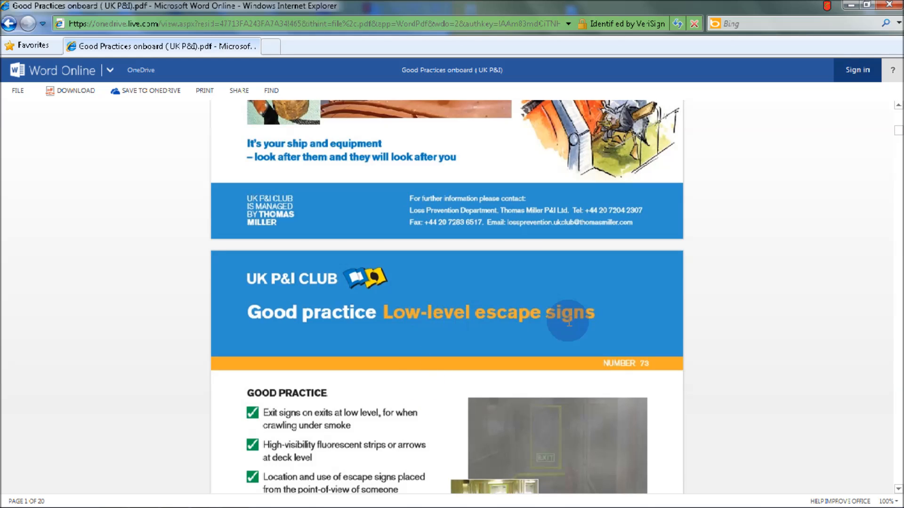
scroll(down, 3)
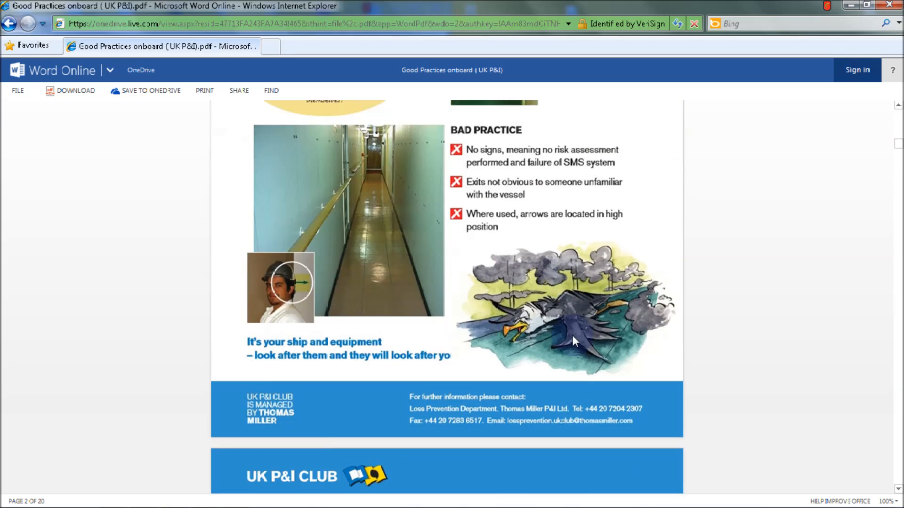
scroll(down, 3)
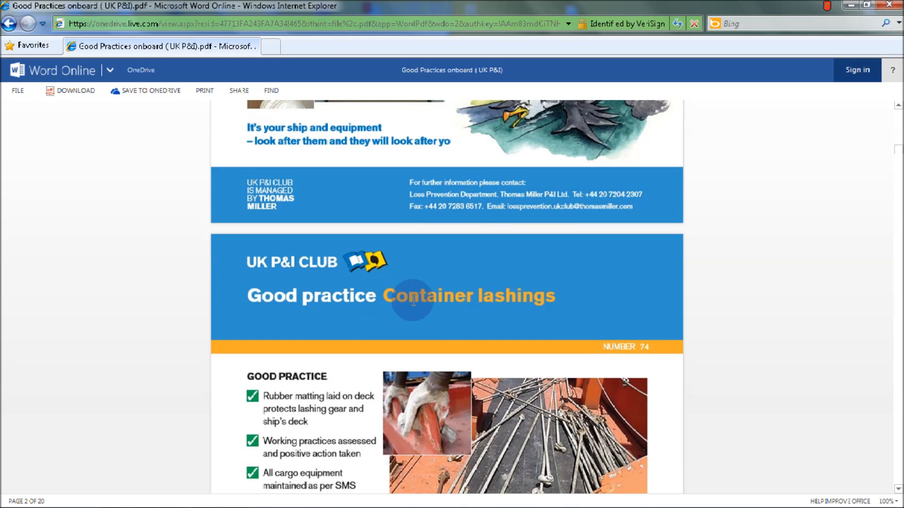
scroll(down, 3)
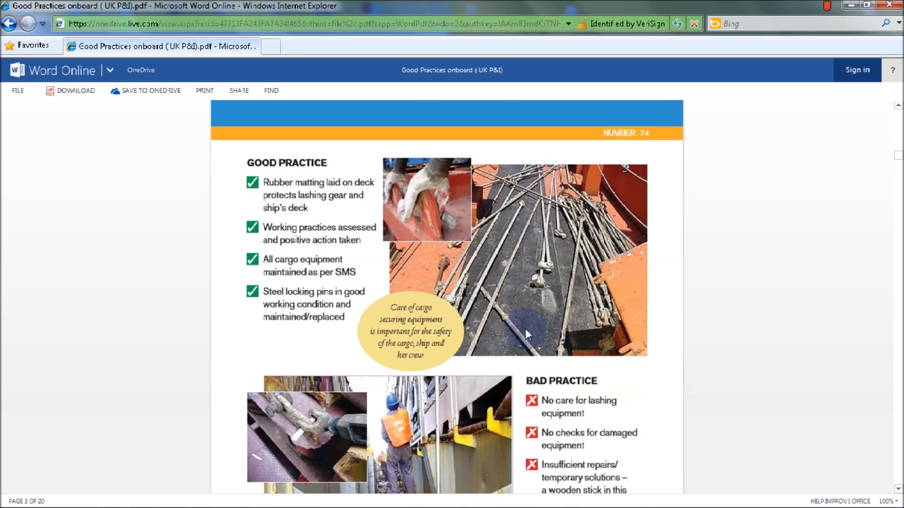
scroll(down, 3)
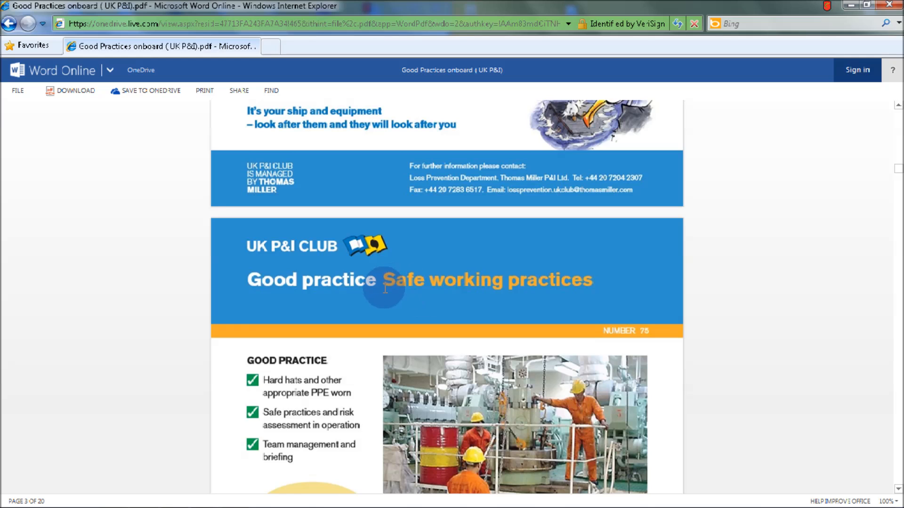
mouse_move(593, 285)
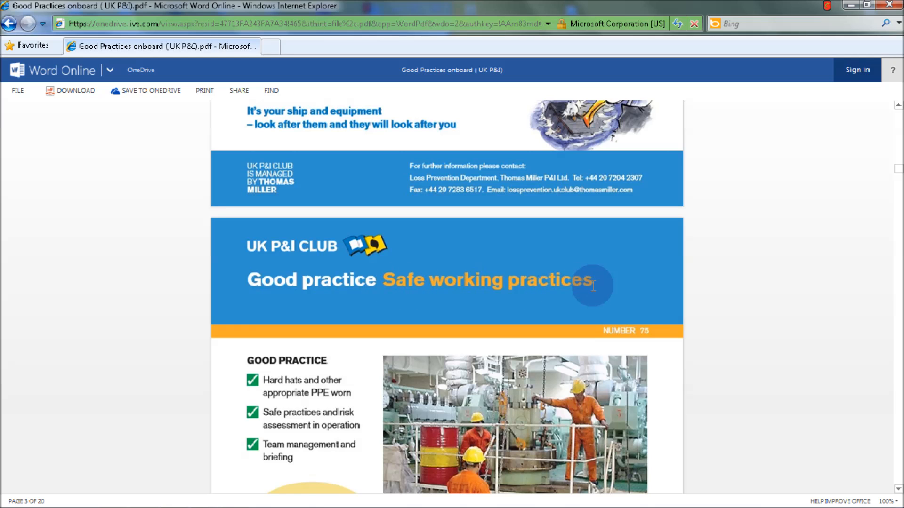
scroll(down, 3)
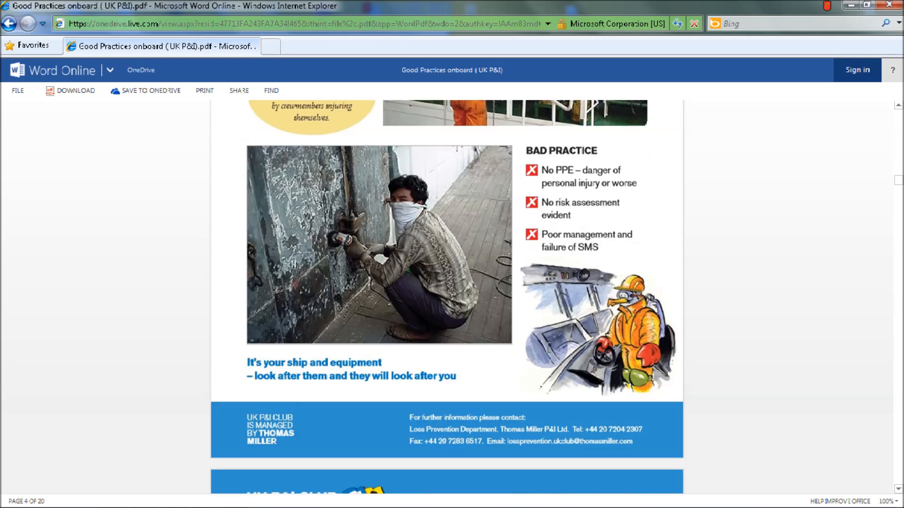
scroll(down, 3)
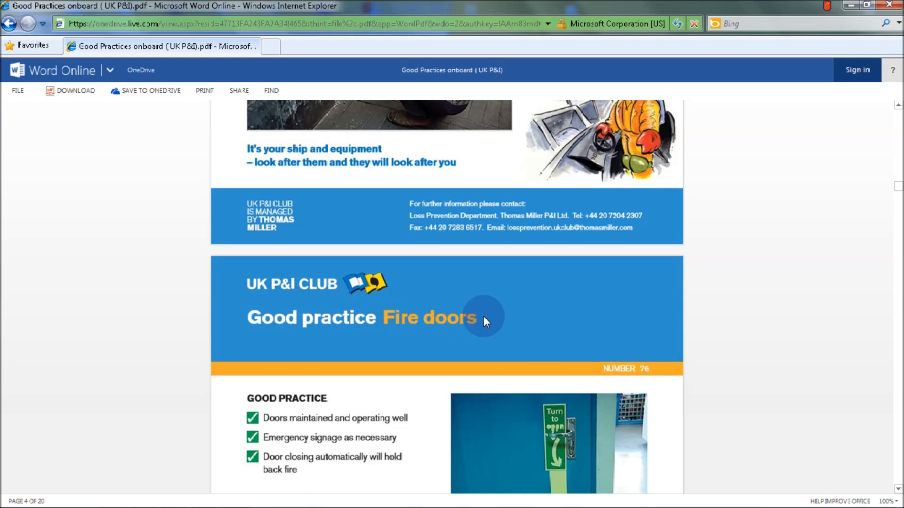
scroll(down, 3)
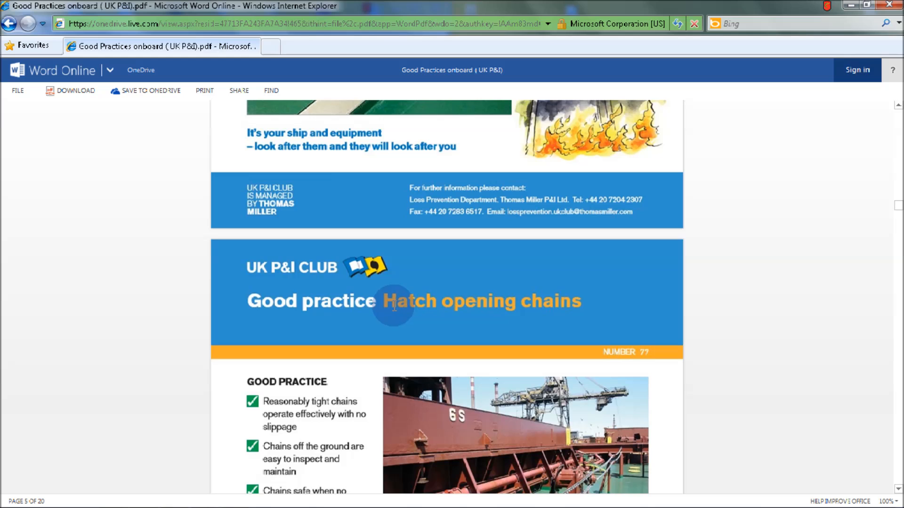
scroll(down, 3)
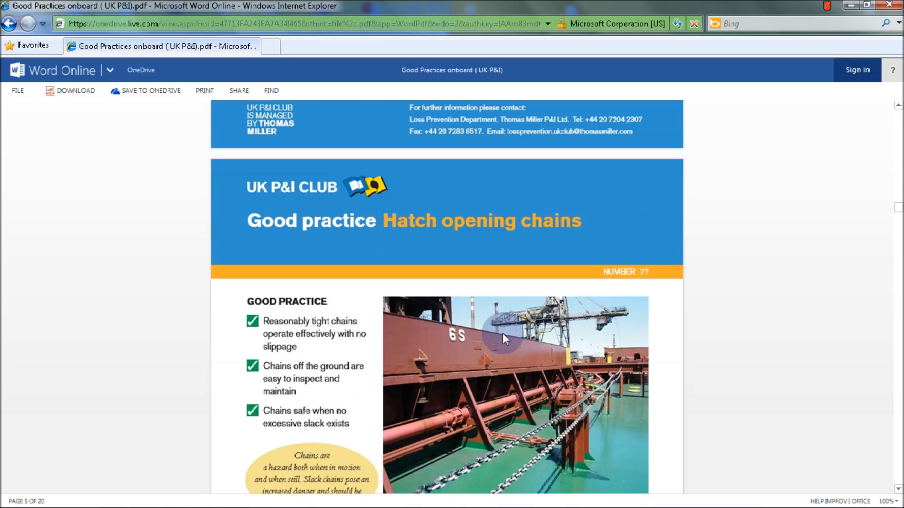
scroll(down, 3)
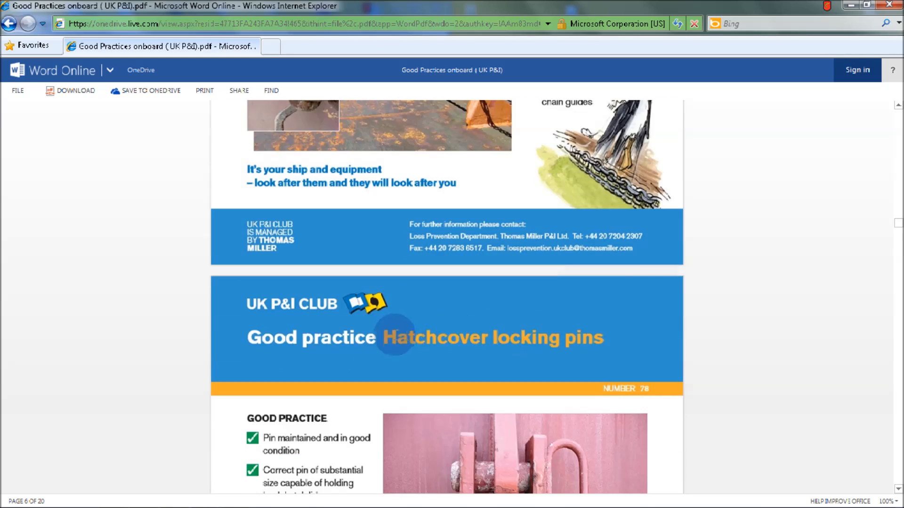
scroll(down, 3)
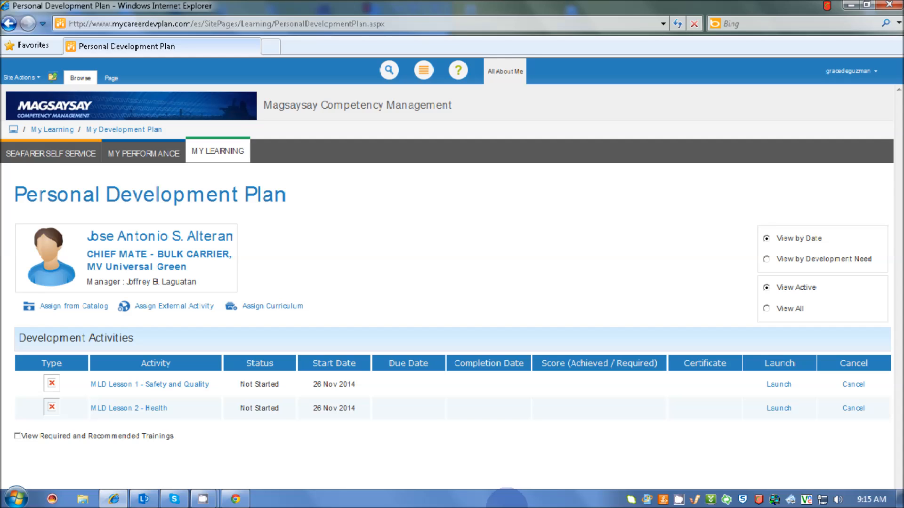
mouse_move(709, 395)
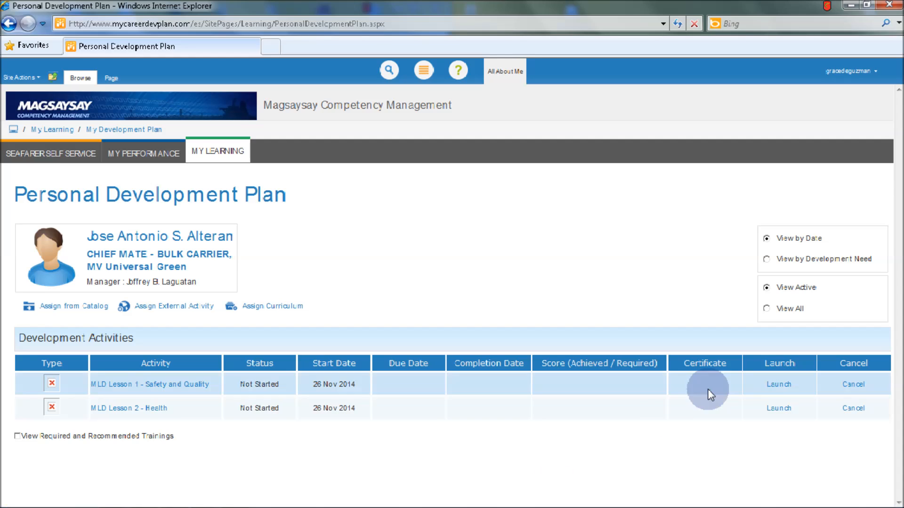
- Launch the MLD Lesson 1 - Safety and Quality row from the development plan
click(778, 385)
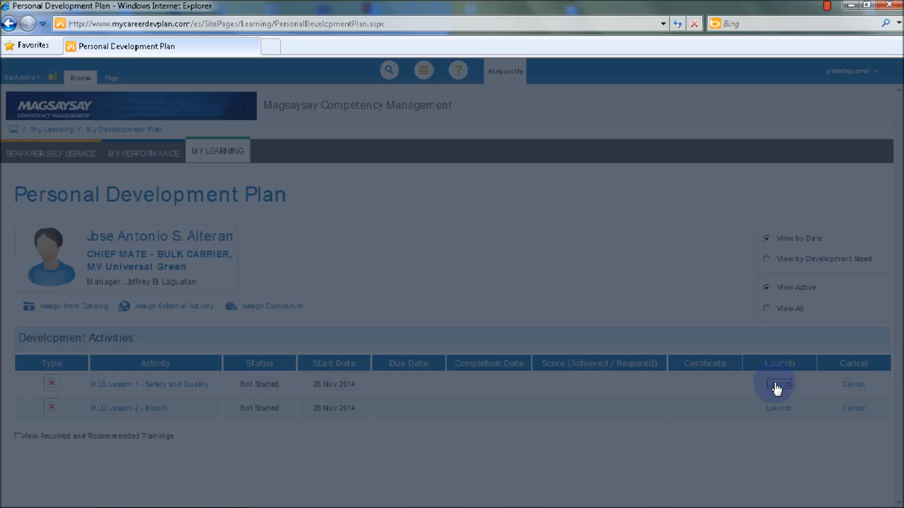
click(778, 384)
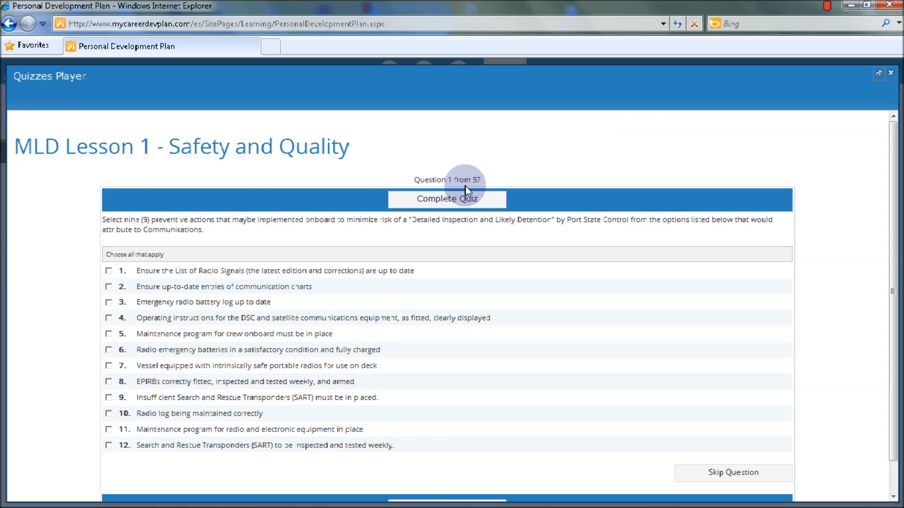
mouse_move(479, 186)
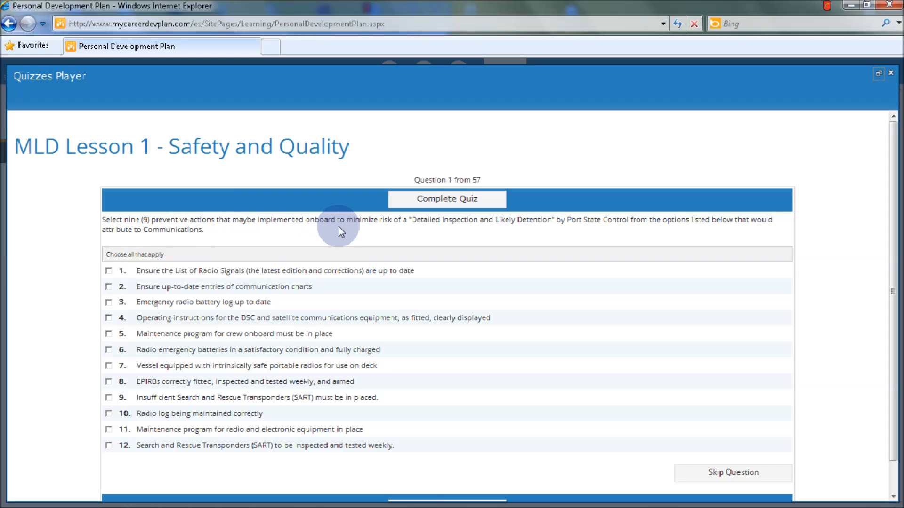
mouse_move(467, 231)
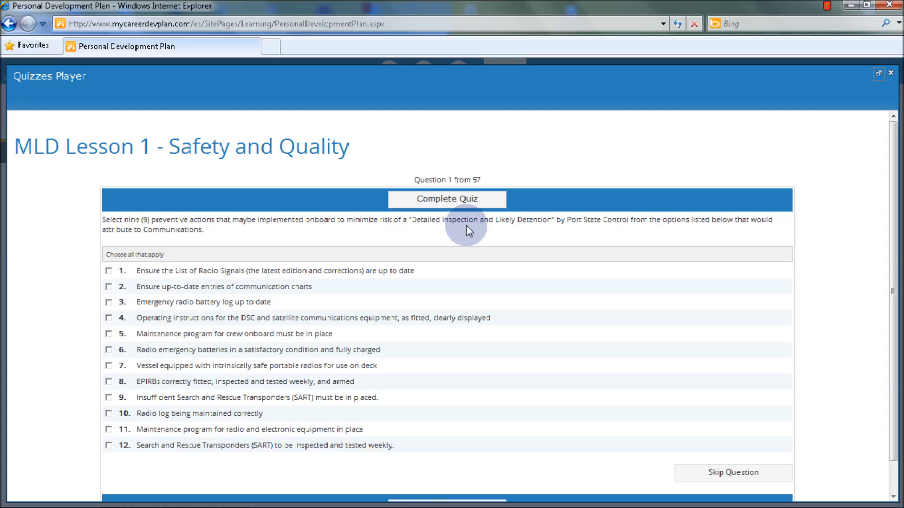
mouse_move(529, 235)
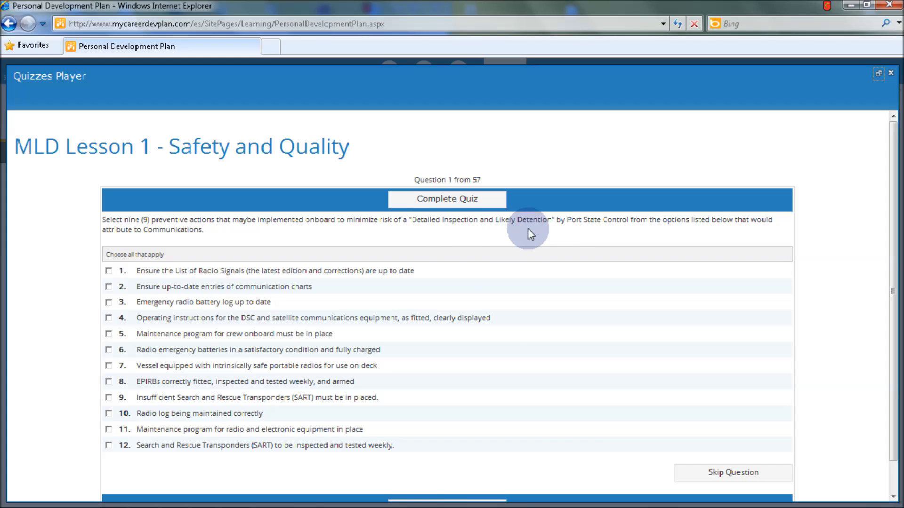
mouse_move(634, 233)
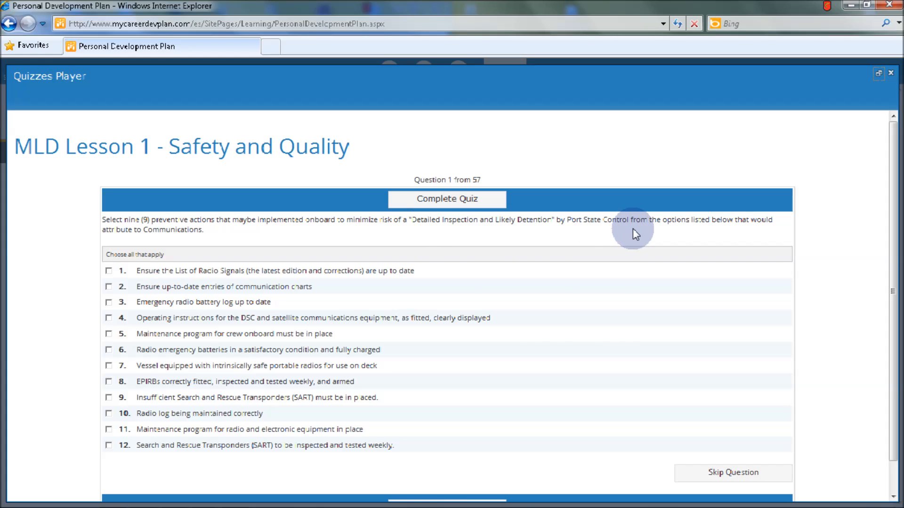
mouse_move(728, 227)
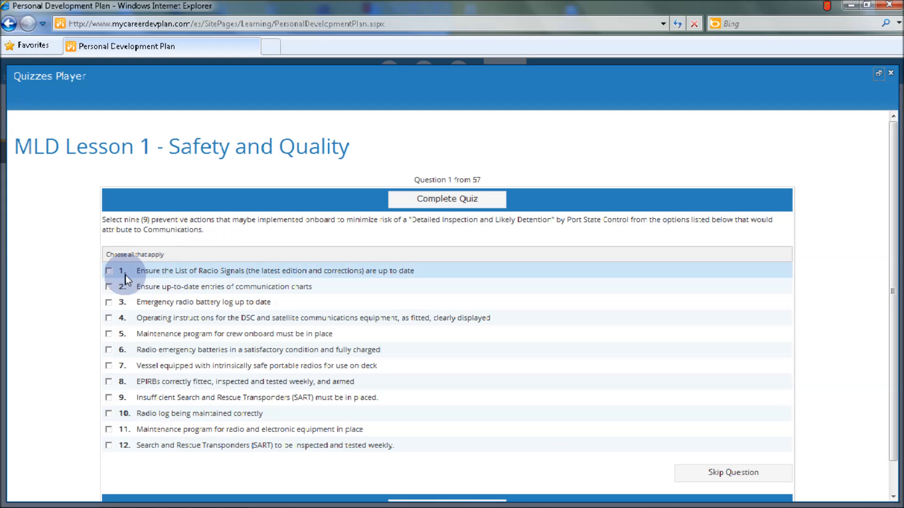
mouse_move(126, 400)
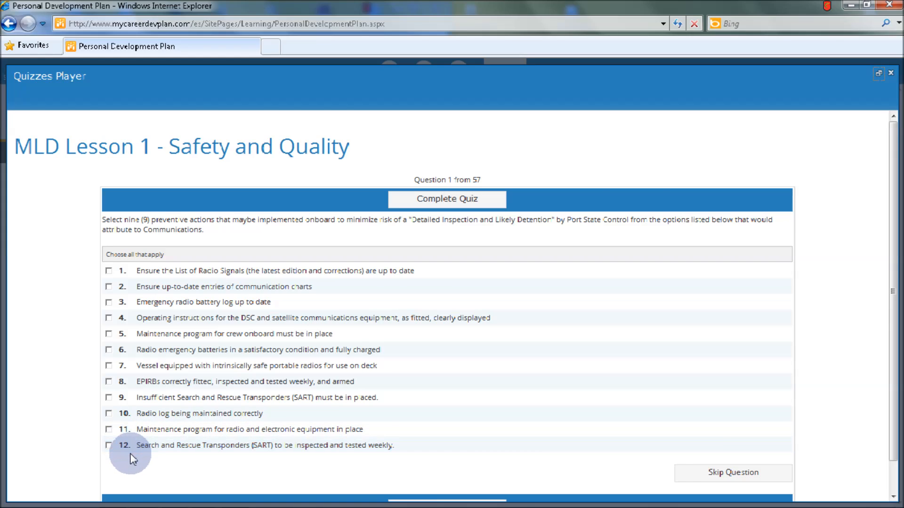
- Scroll down question 1 of 57 to read its twelve communications options
scroll(down, 3)
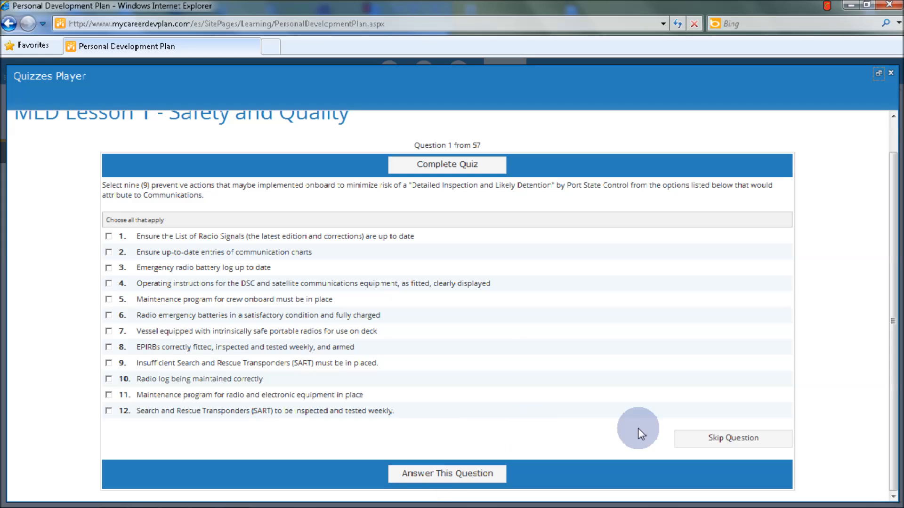
mouse_move(703, 445)
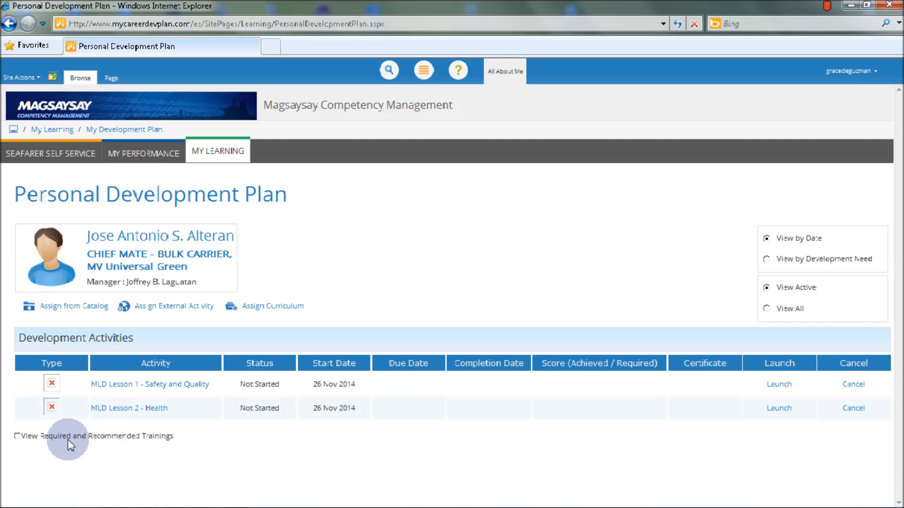
mouse_move(11, 439)
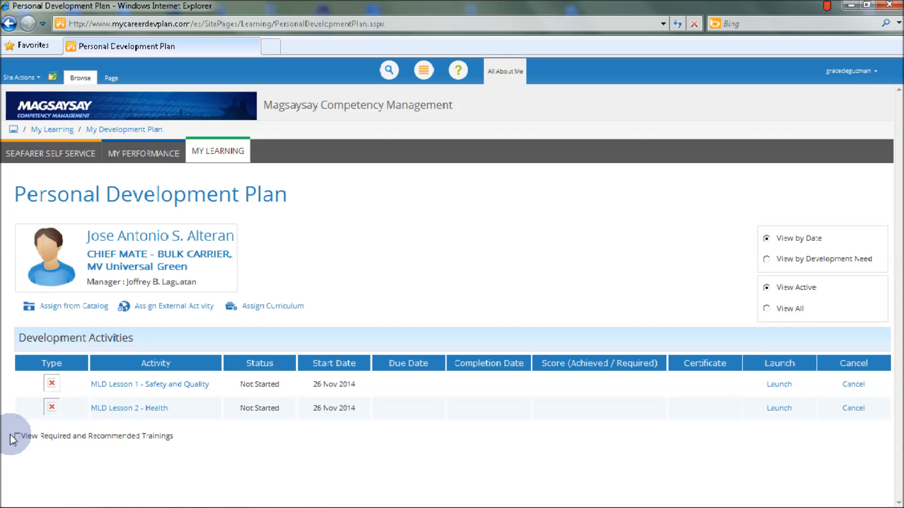
- Tick the View Required and Recommended Trainings checkbox on the development plan
click(17, 435)
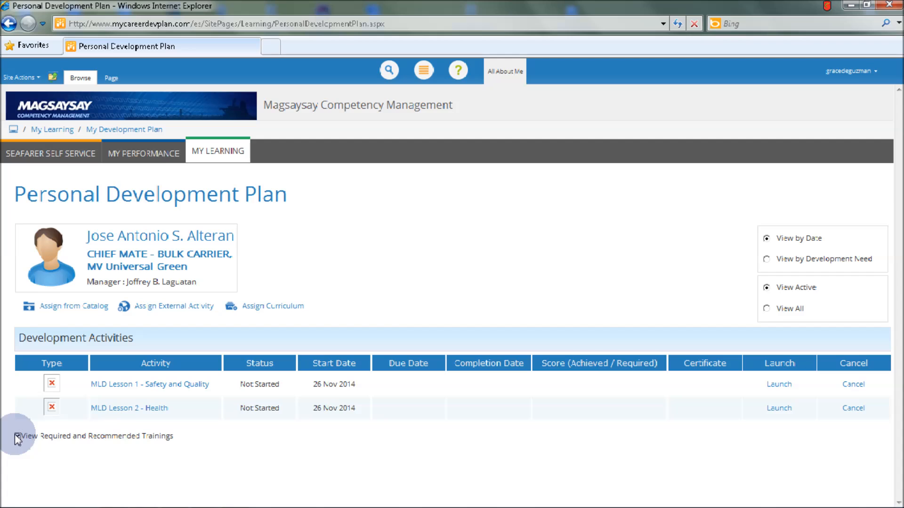
click(17, 436)
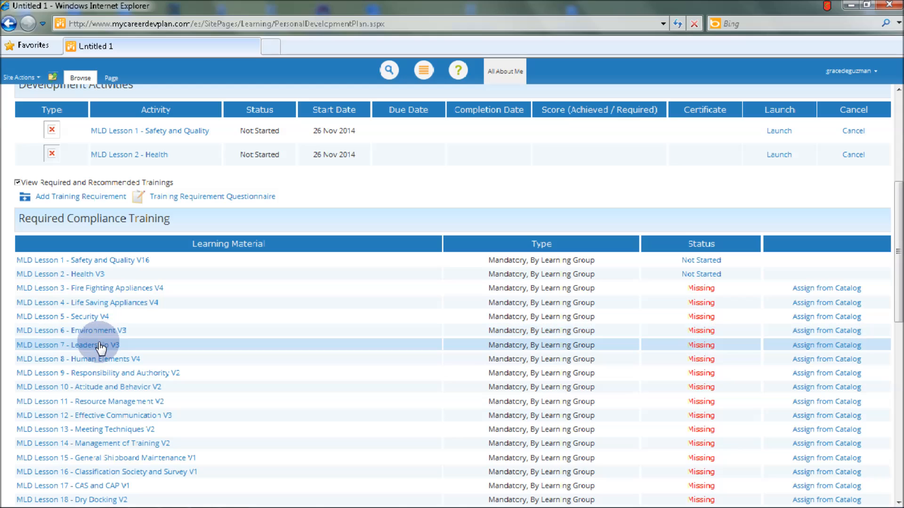
mouse_move(108, 363)
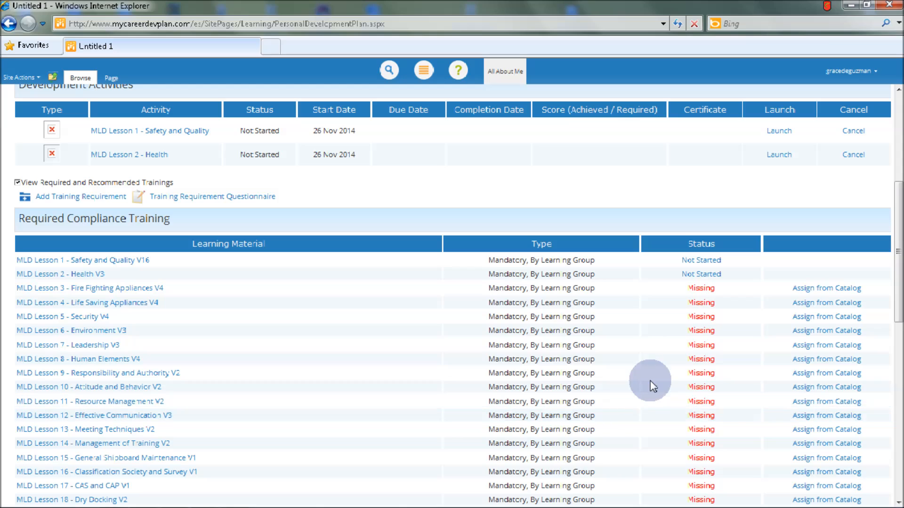
mouse_move(697, 323)
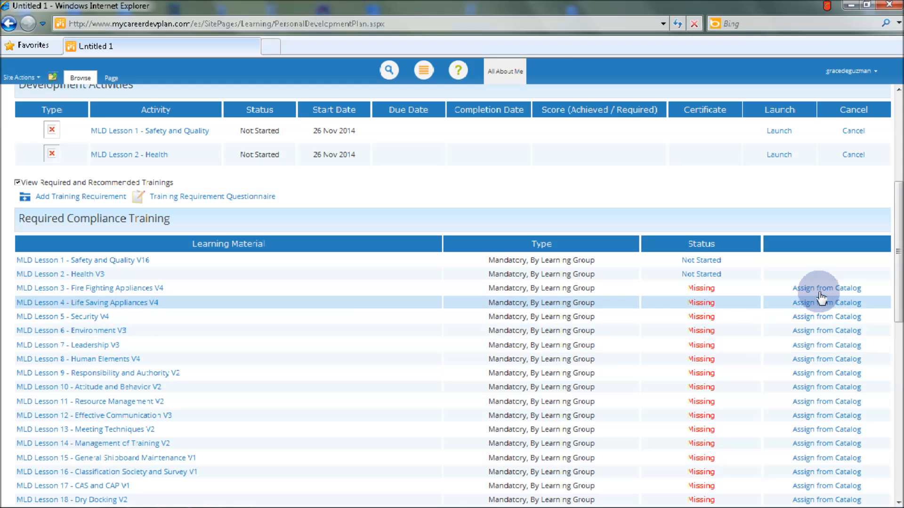
mouse_move(825, 288)
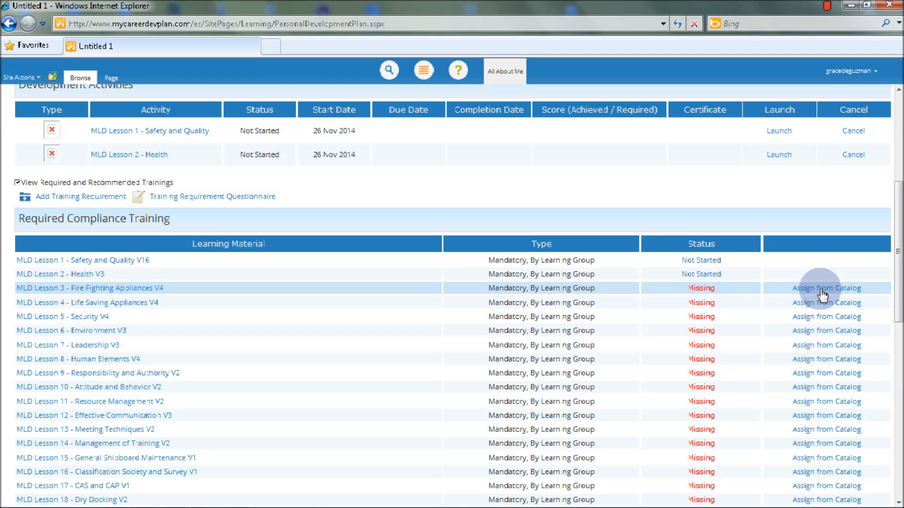
- Scroll the Required Compliance Training table past Lesson 38 to Optional and Recommended Trainings
scroll(down, 3)
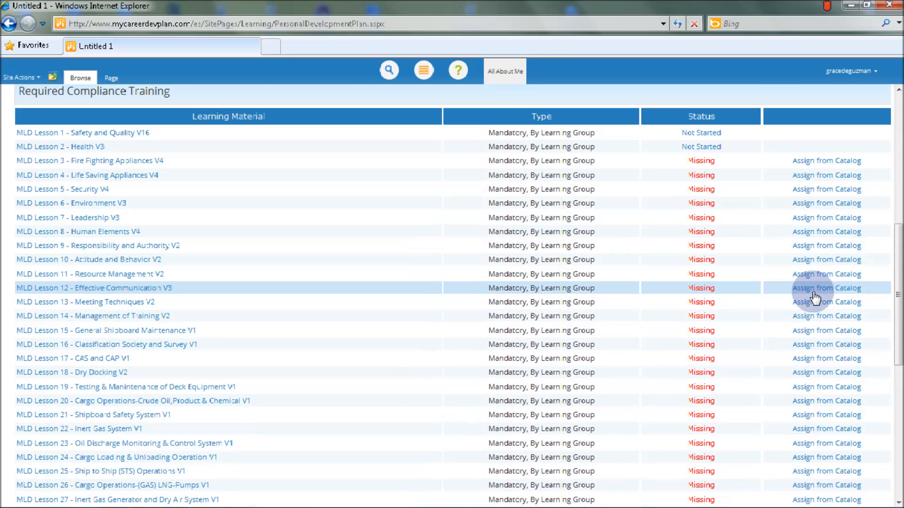
scroll(down, 3)
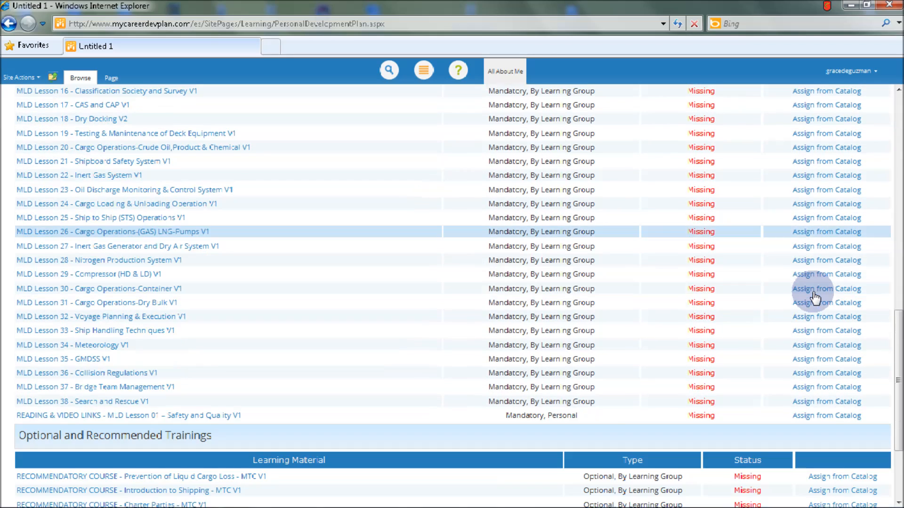
scroll(down, 3)
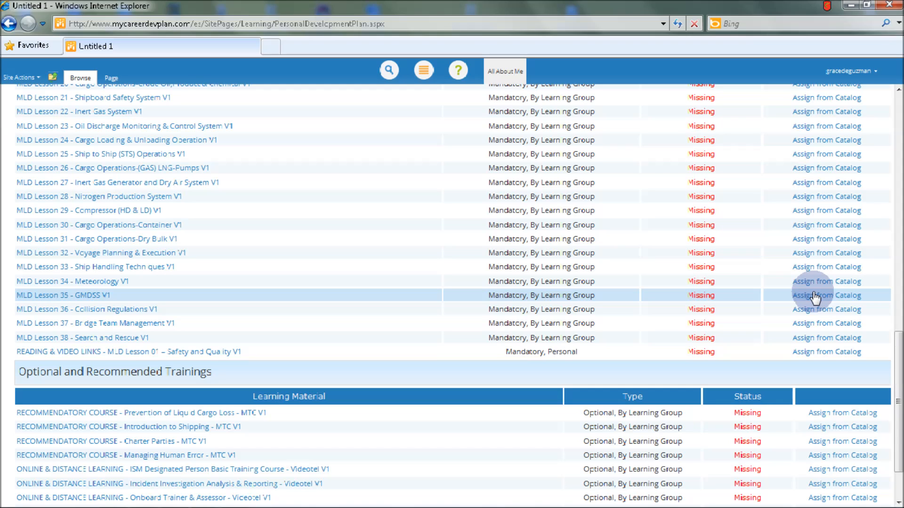
scroll(down, 3)
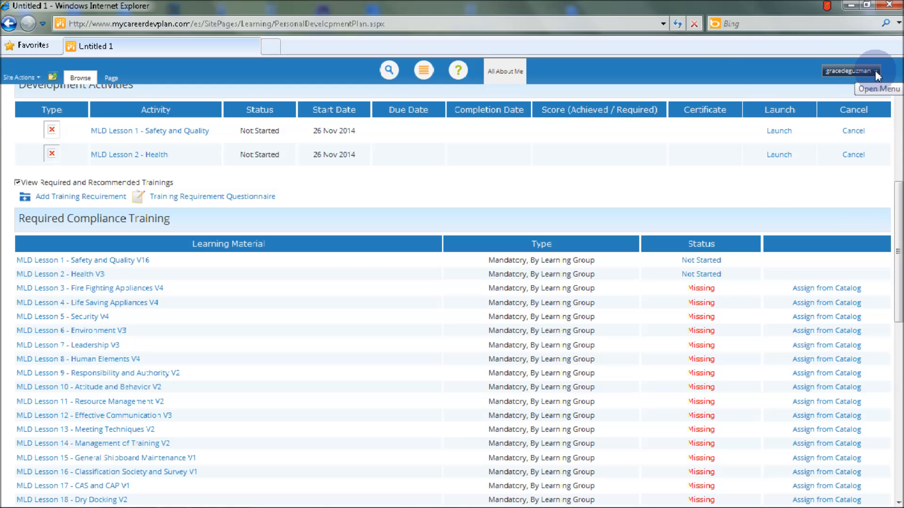
mouse_move(813, 209)
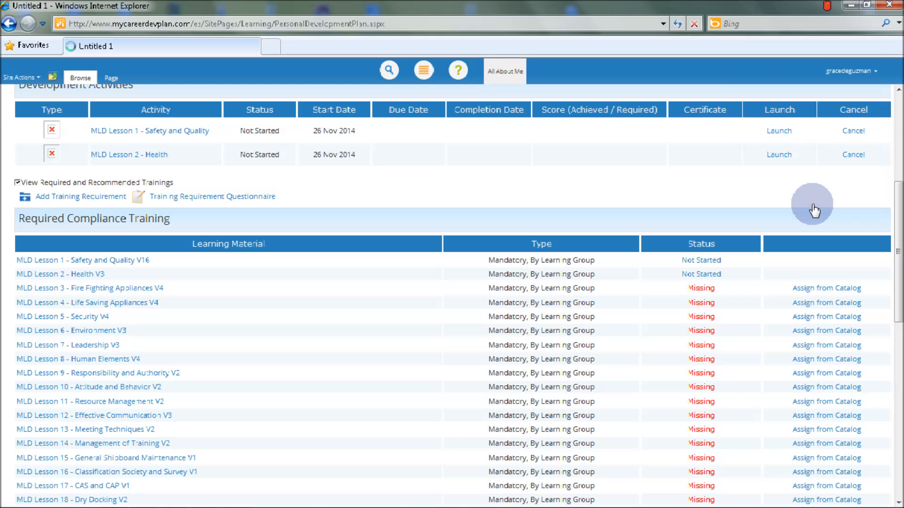